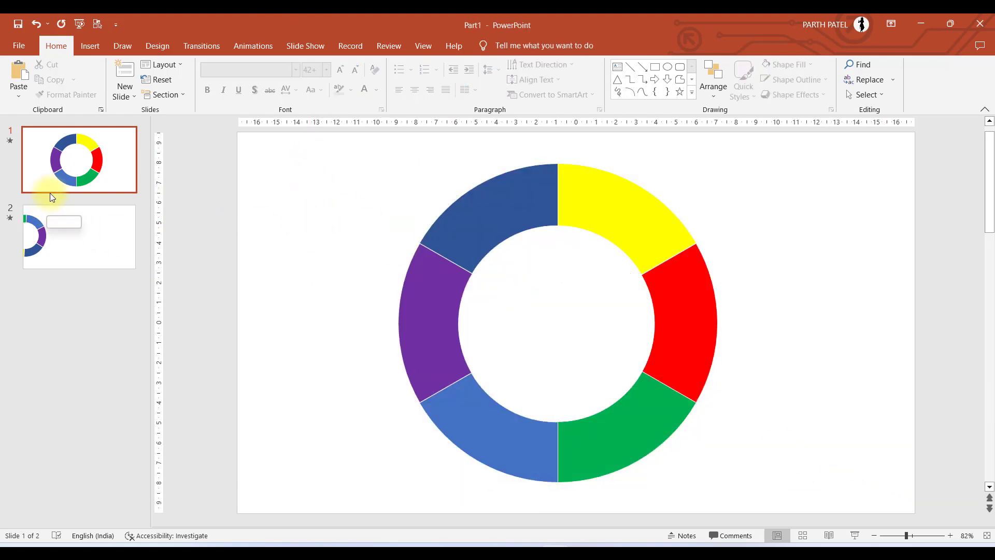
# Start the slide show to preview the two-slide ring deck.
pyautogui.press('F5')
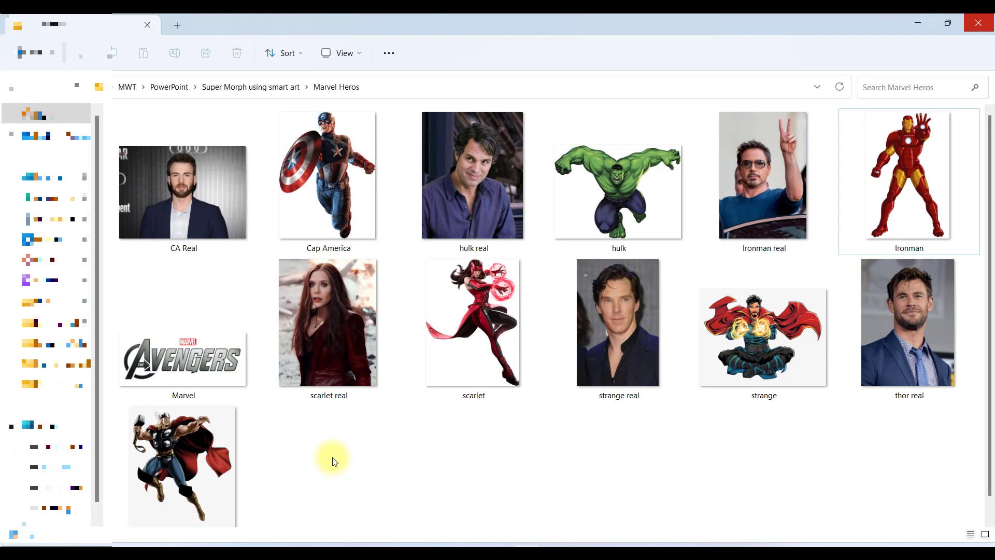
pyautogui.click(329, 180)
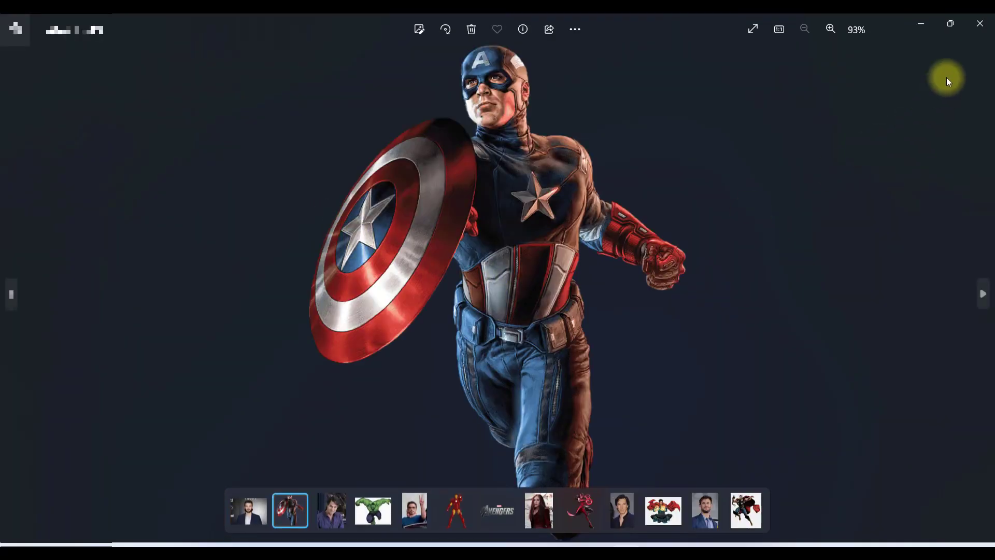
pyautogui.click(578, 509)
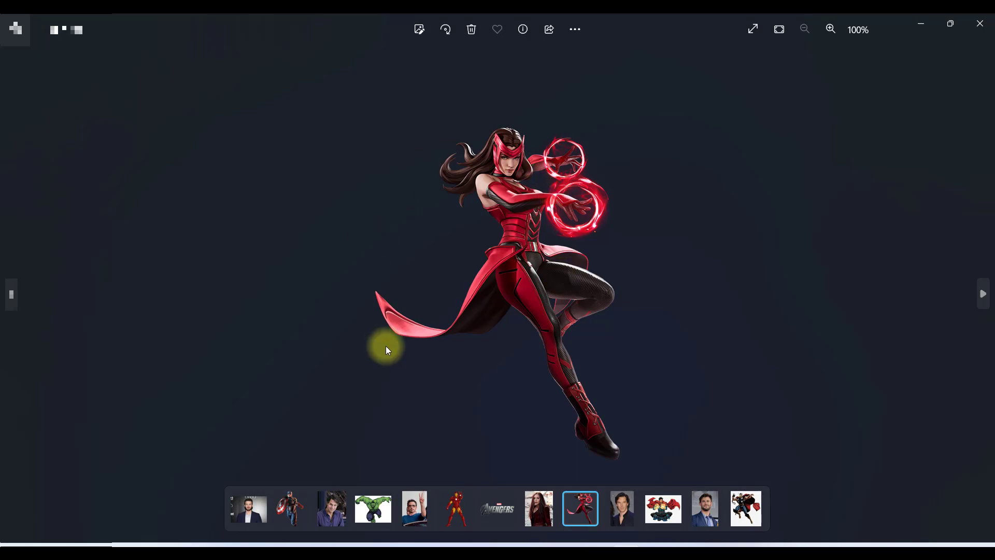
pyautogui.click(372, 508)
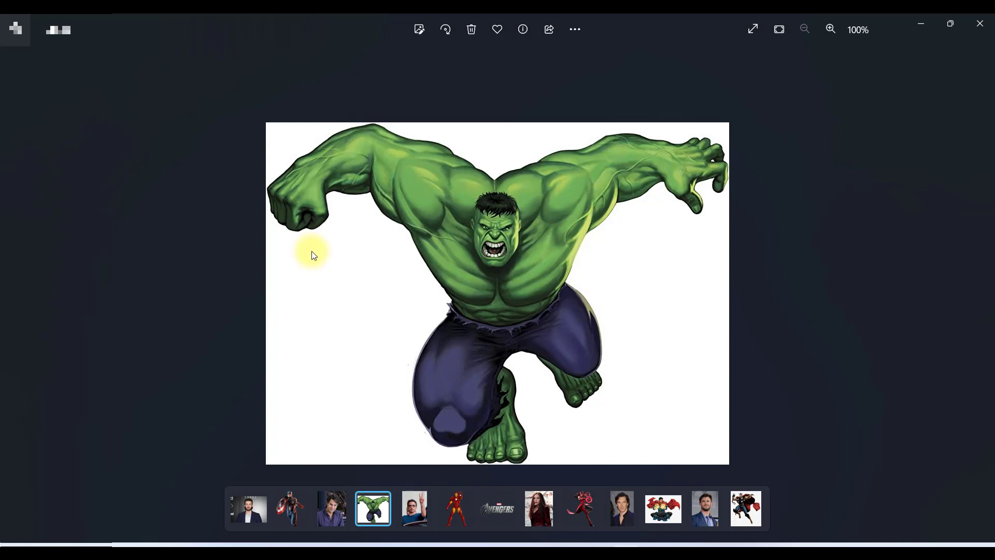
pyautogui.moveTo(338, 324)
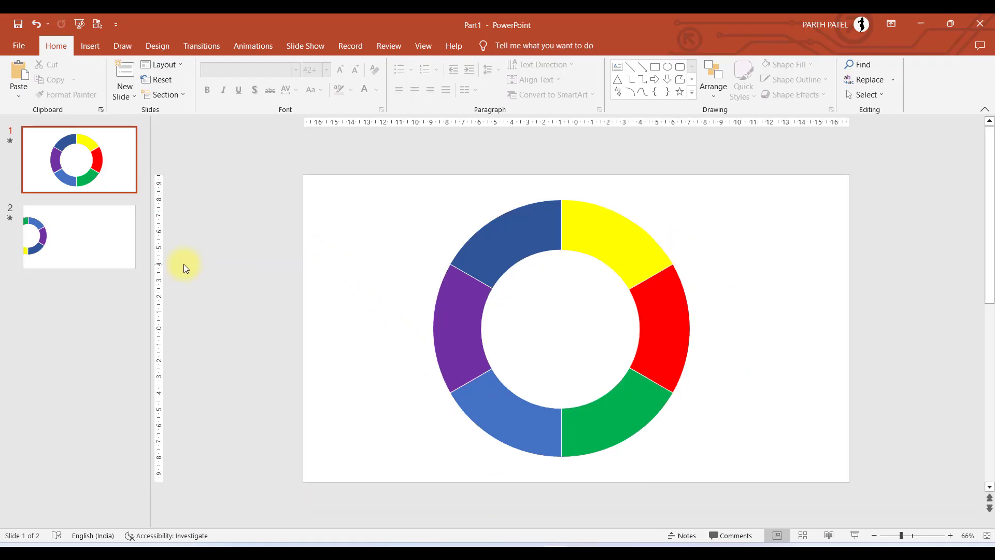
# Select the ring's dark blue top-left segment and show the Selection Pane via Arrange.
pyautogui.click(561, 328)
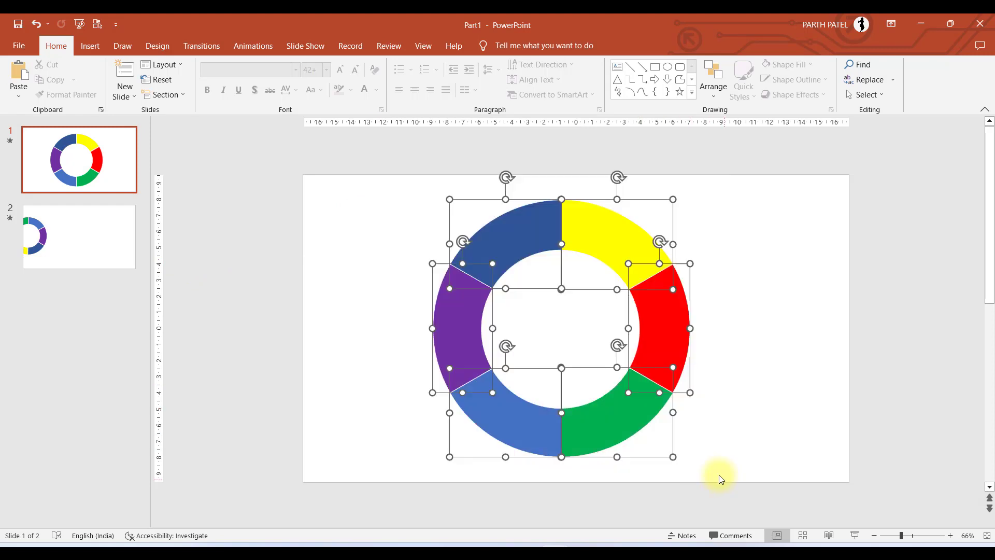
pyautogui.click(526, 240)
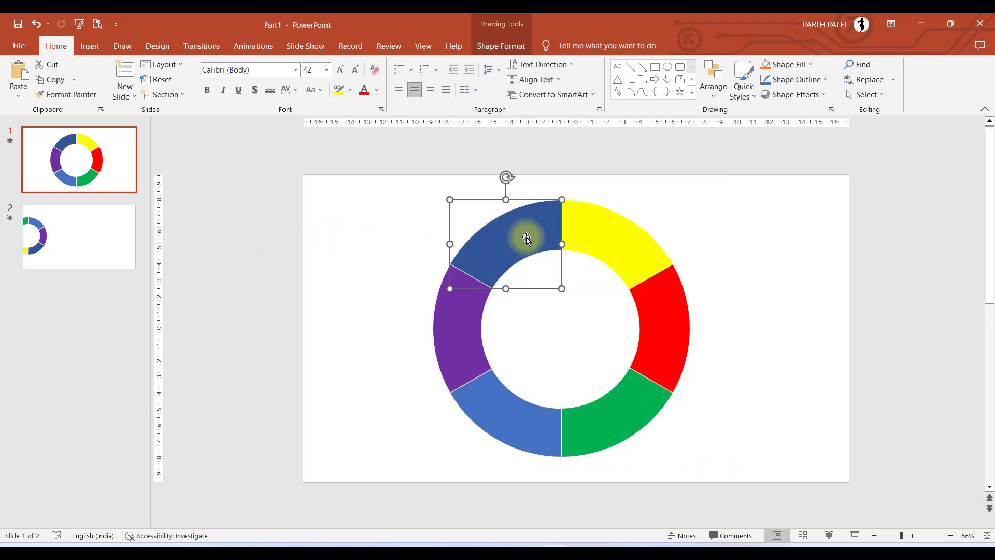
pyautogui.moveTo(197, 126)
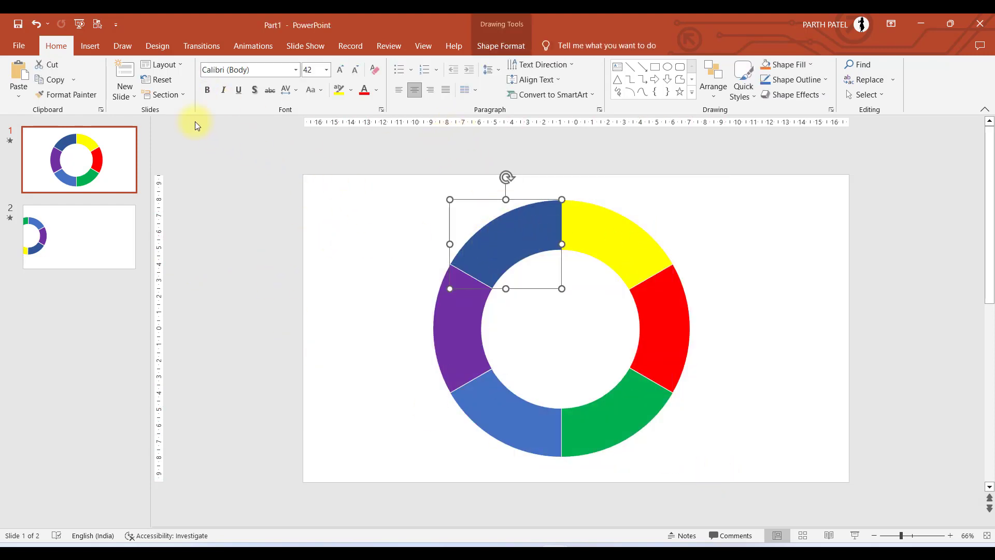
pyautogui.click(864, 95)
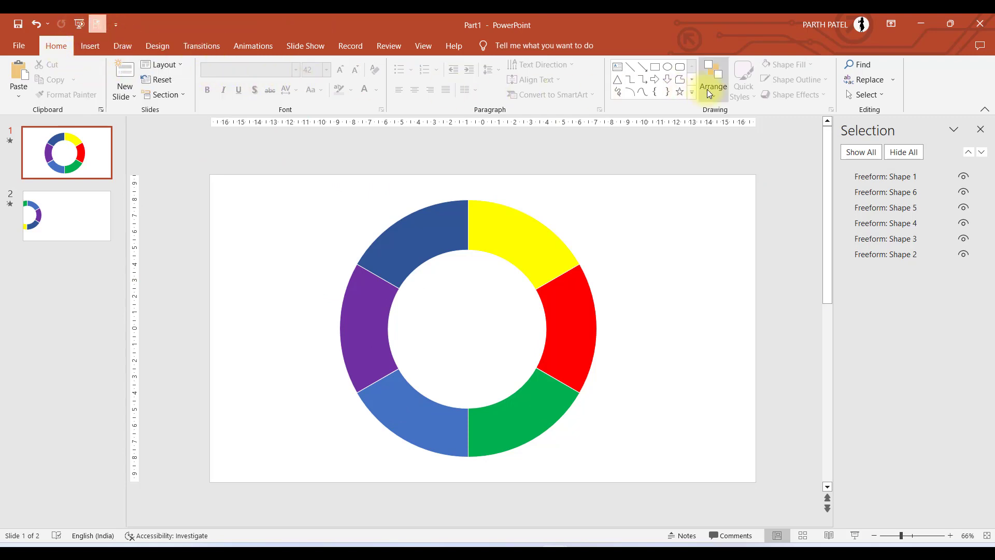
pyautogui.click(713, 77)
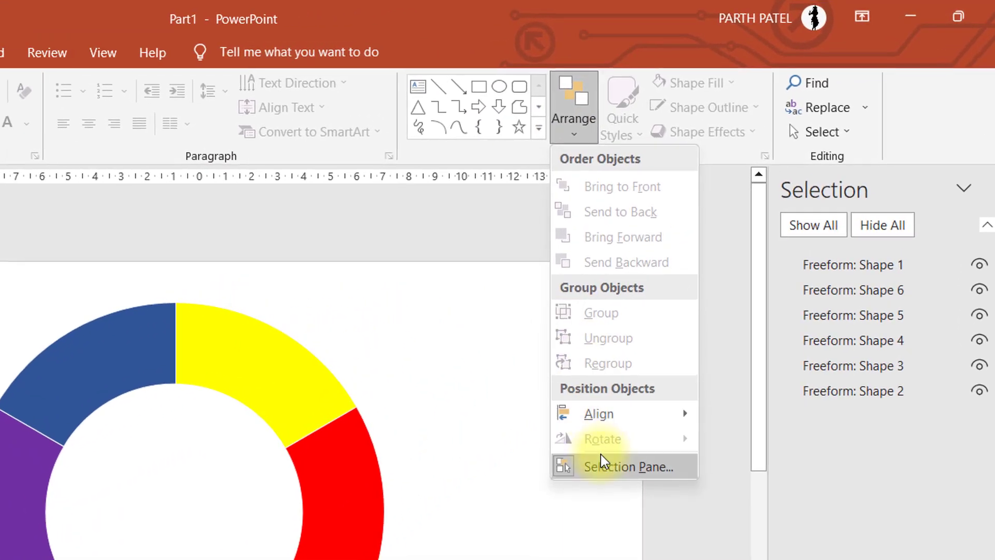
pyautogui.moveTo(612, 472)
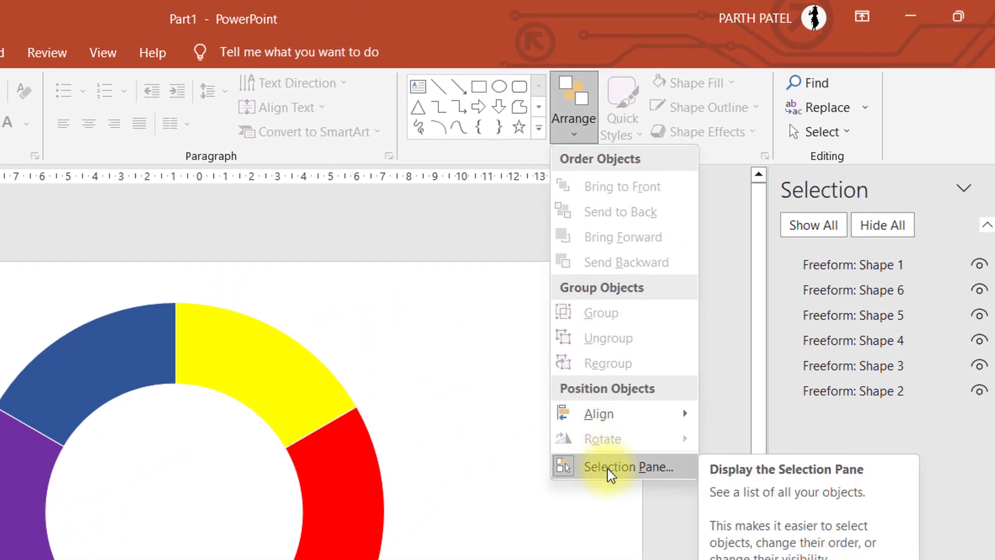
pyautogui.rightClick(624, 466)
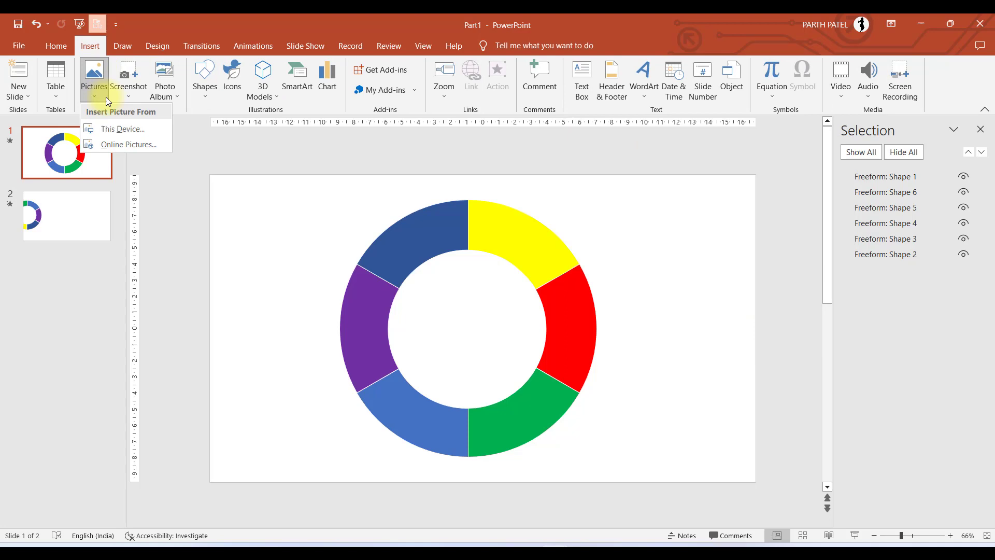
# Insert the 'Ironman real' photo from this device onto slide 1.
pyautogui.click(120, 131)
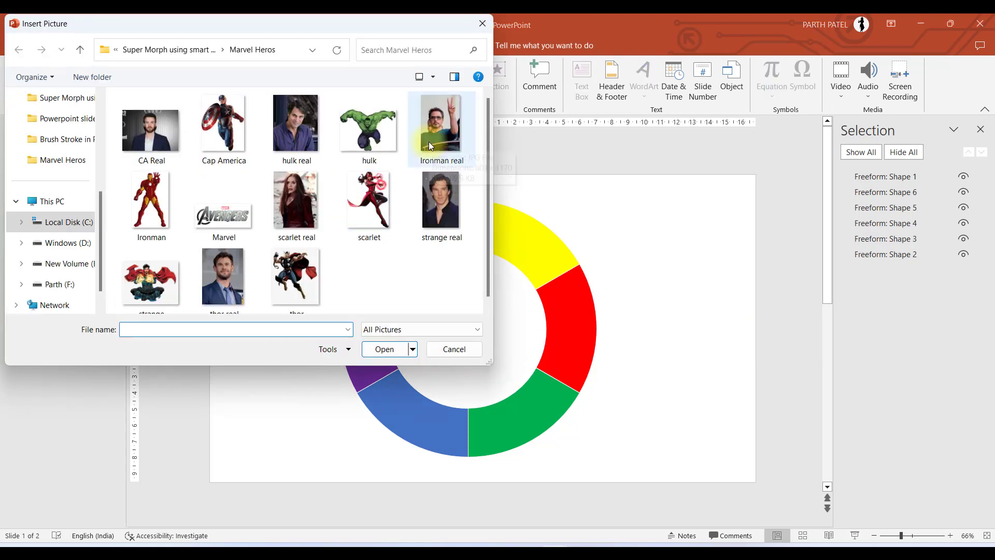
pyautogui.click(442, 128)
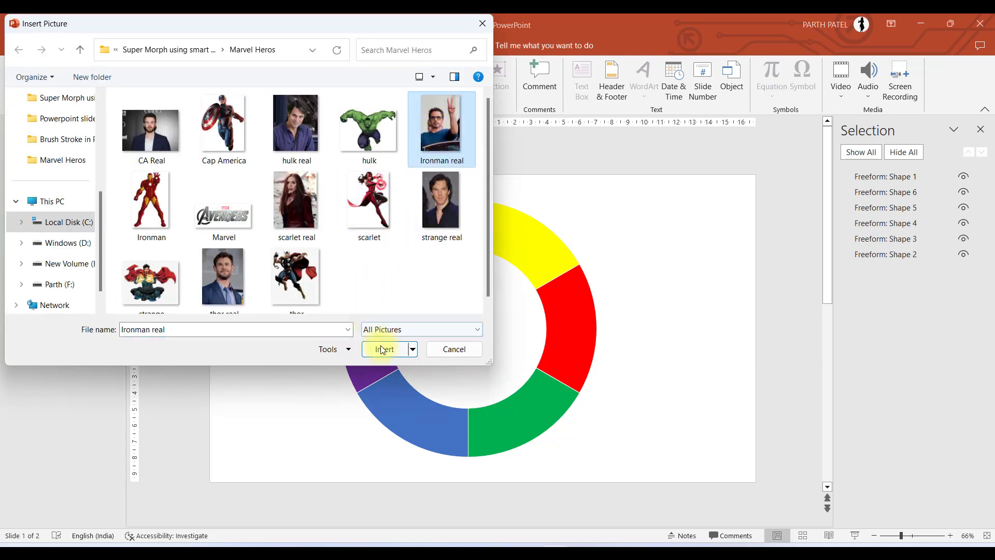
pyautogui.click(386, 349)
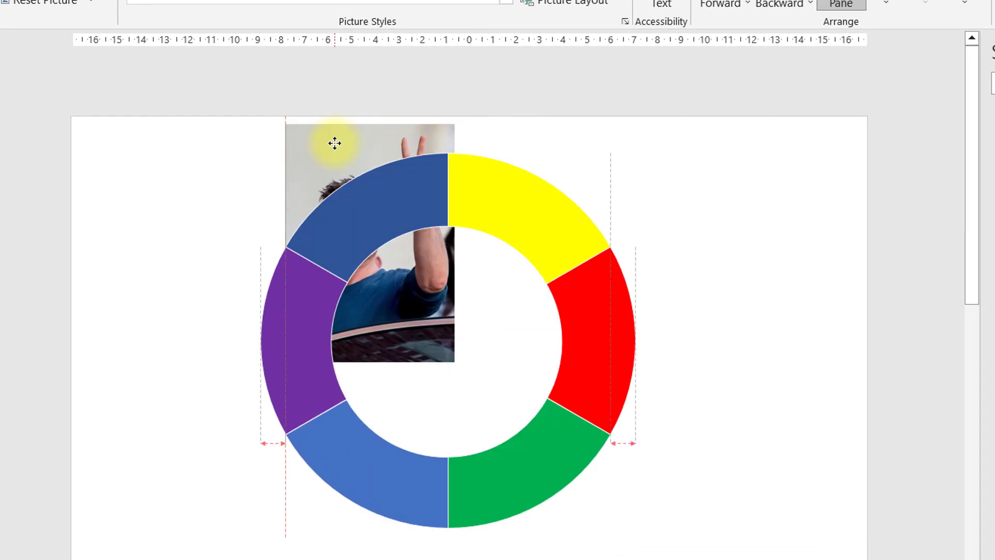
# Move the Ironman photo over the top-left segment and bring it to the front.
pyautogui.moveTo(335, 143); pyautogui.dragTo(331, 133)
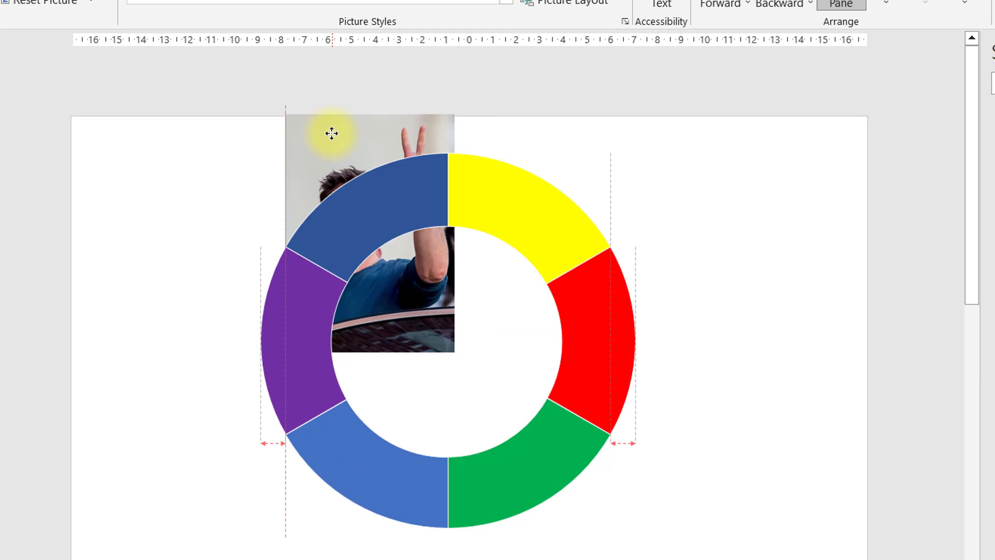
pyautogui.rightClick(331, 134)
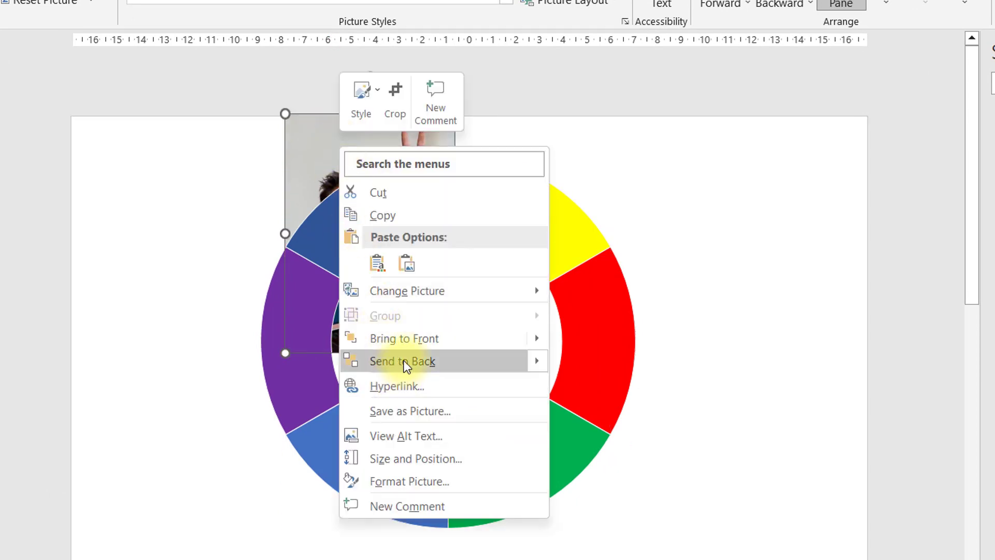
pyautogui.click(402, 361)
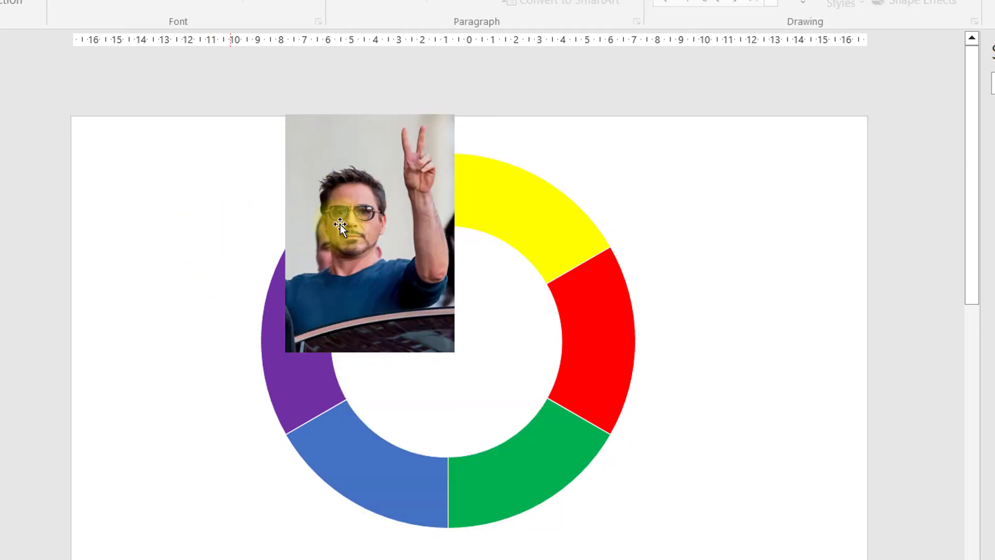
pyautogui.click(370, 231)
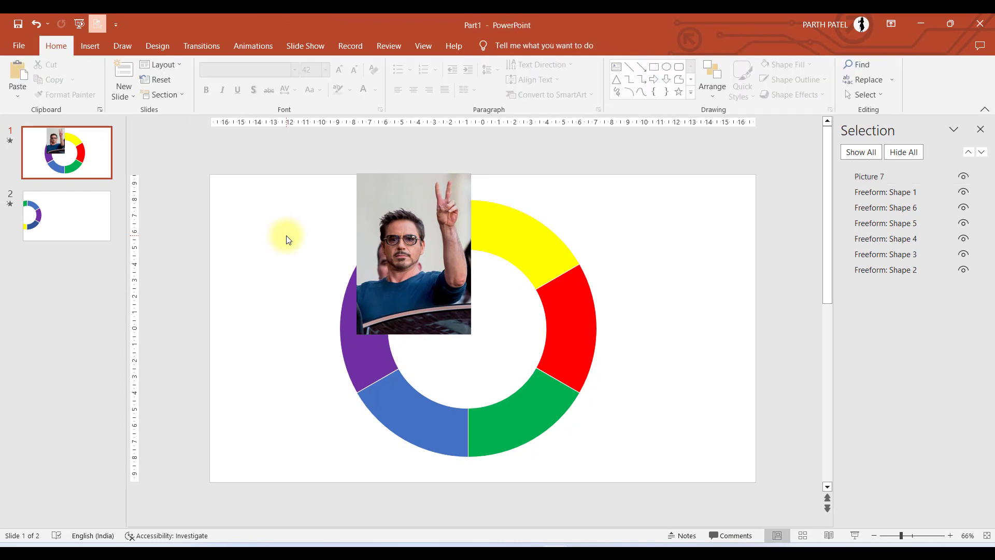
# Intersect Picture 7 with Freeform: Shape 1 so the photo fills the dark blue segment.
pyautogui.click(413, 253)
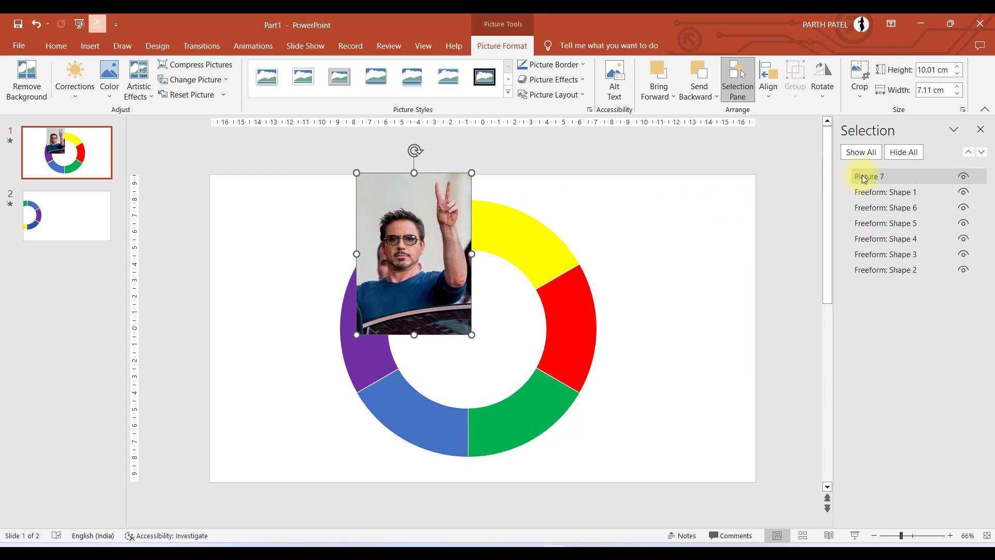
pyautogui.doubleClick(869, 176)
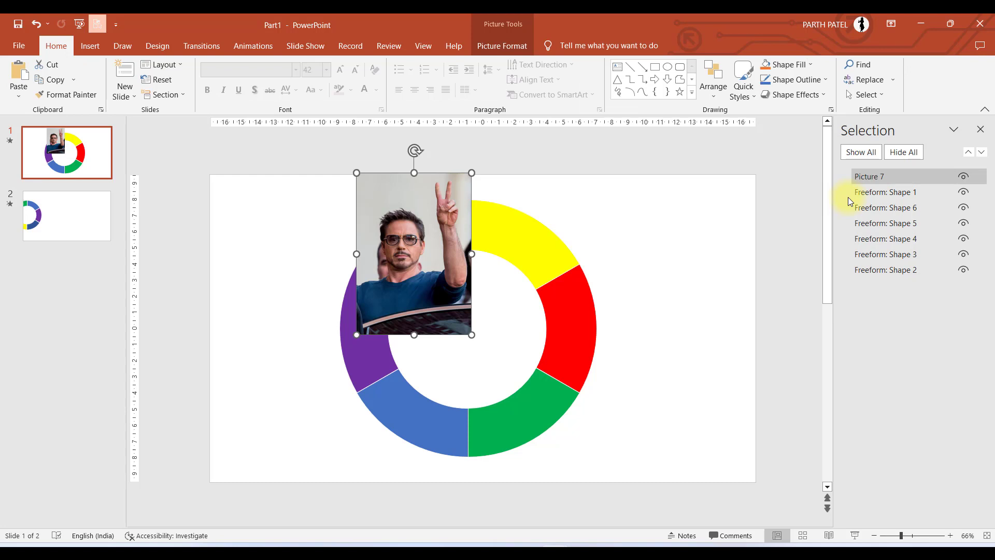
pyautogui.moveTo(885, 192)
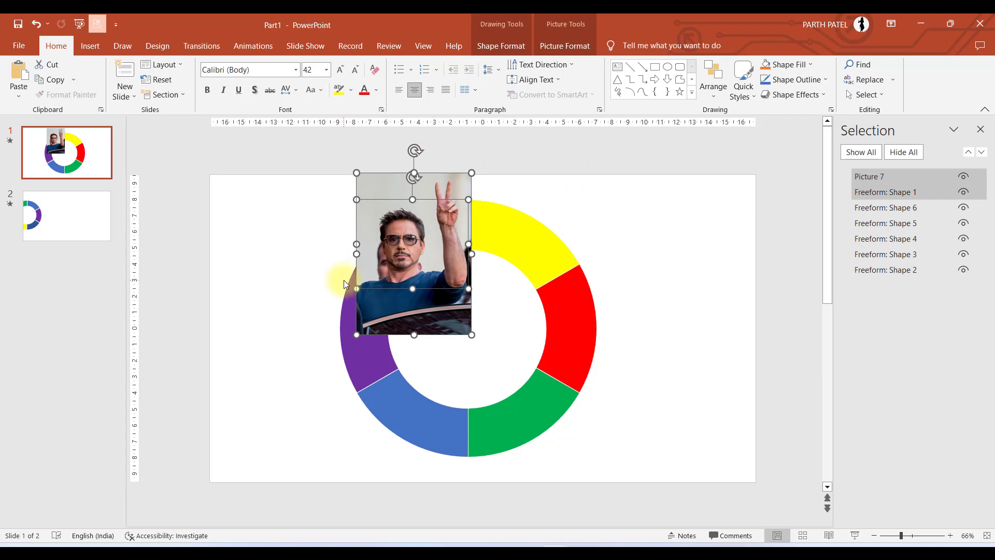
pyautogui.moveTo(501, 46)
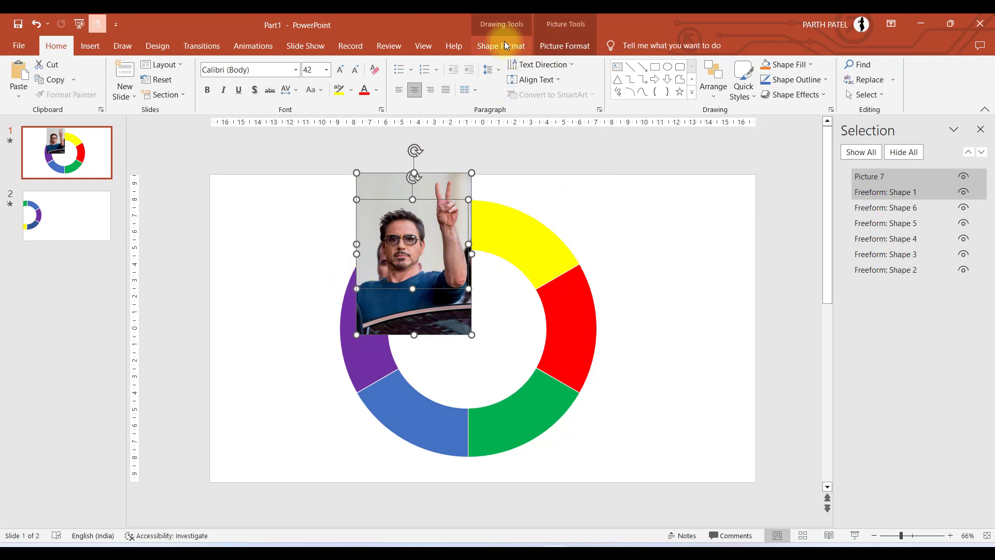
pyautogui.click(500, 46)
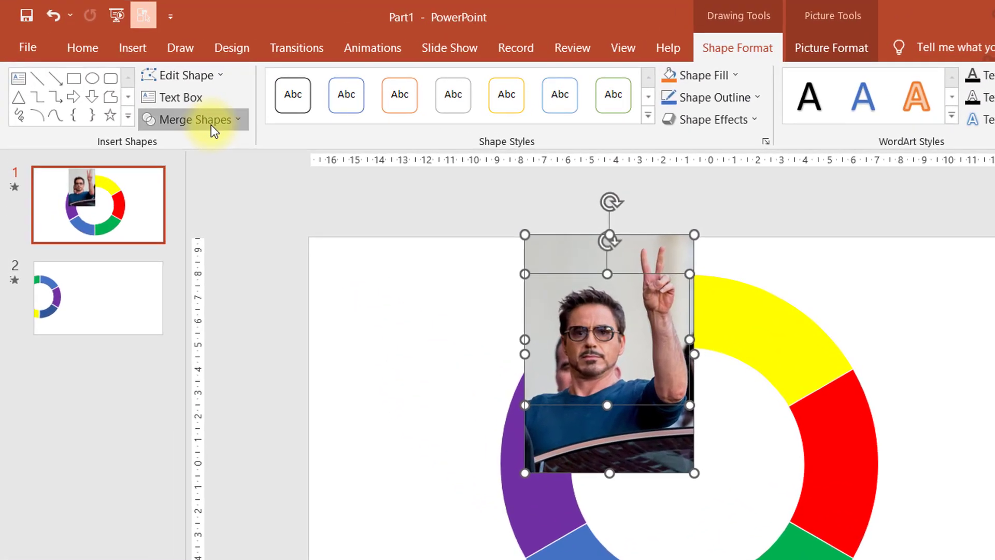
pyautogui.click(194, 119)
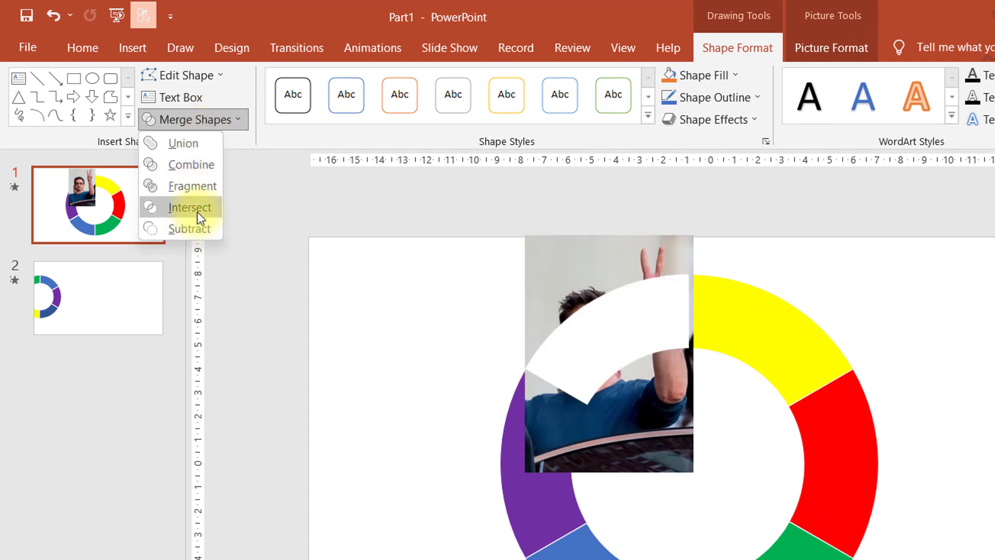
pyautogui.click(188, 207)
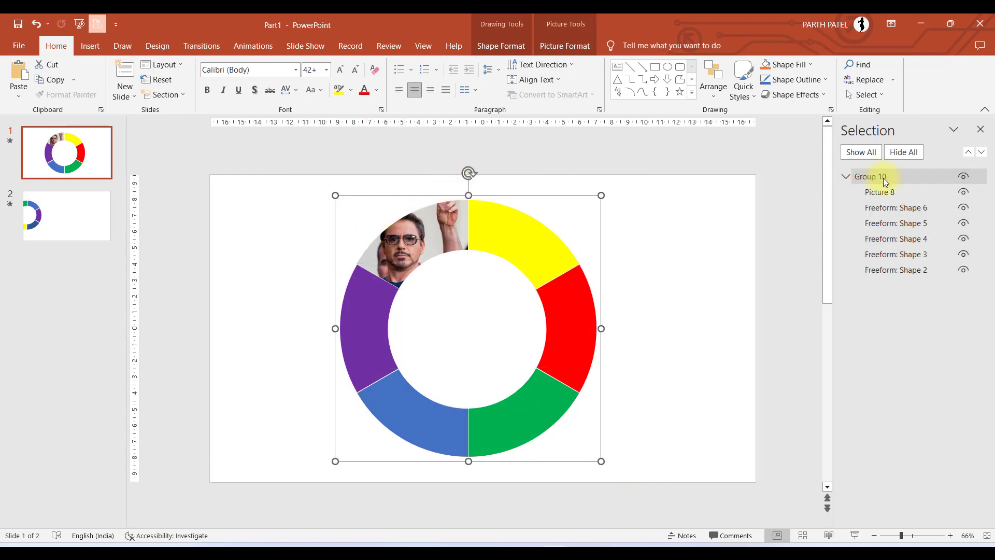
pyautogui.moveTo(469, 173)
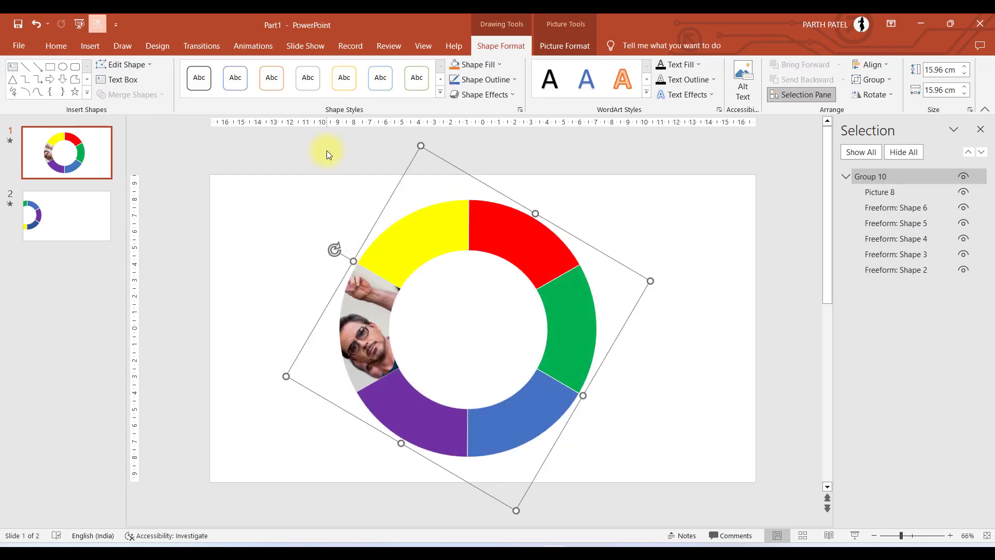
pyautogui.moveTo(377, 152)
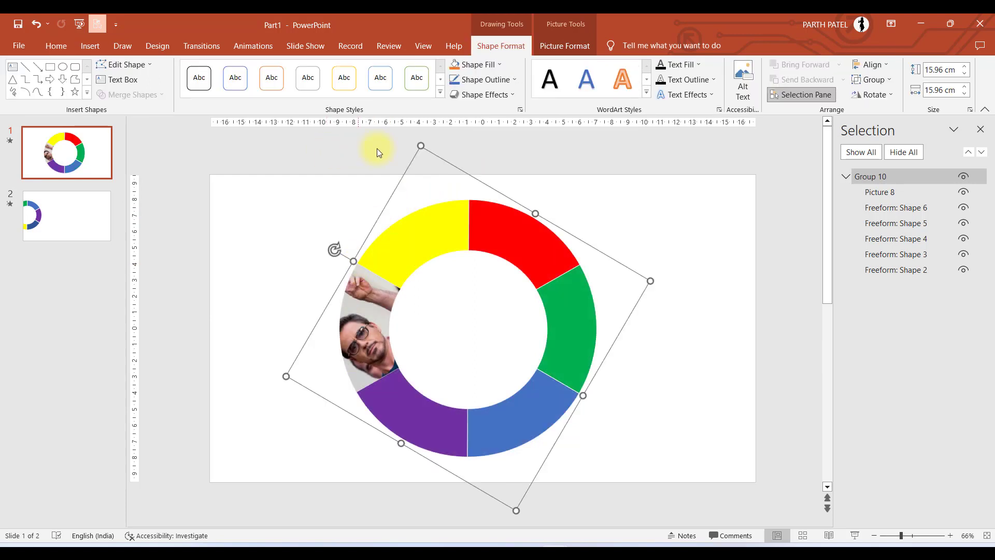
# Set the grouped ring's rotation to 300° in More Rotation Options.
pyautogui.click(564, 44)
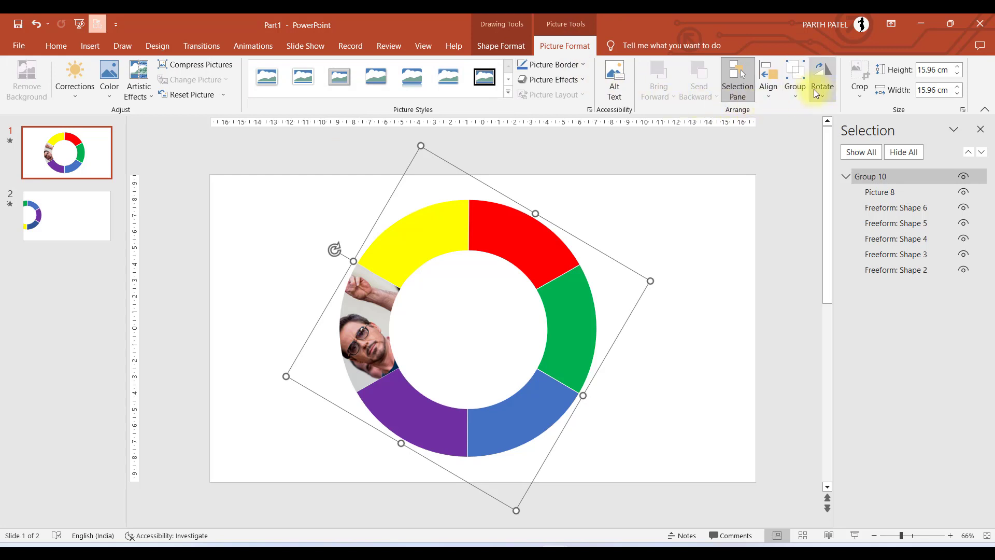
pyautogui.click(822, 78)
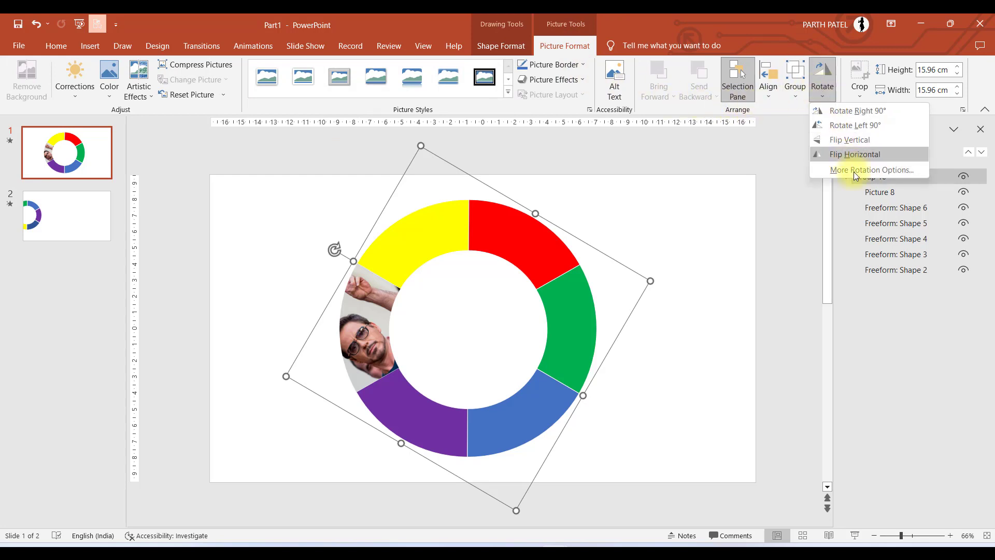
pyautogui.click(876, 169)
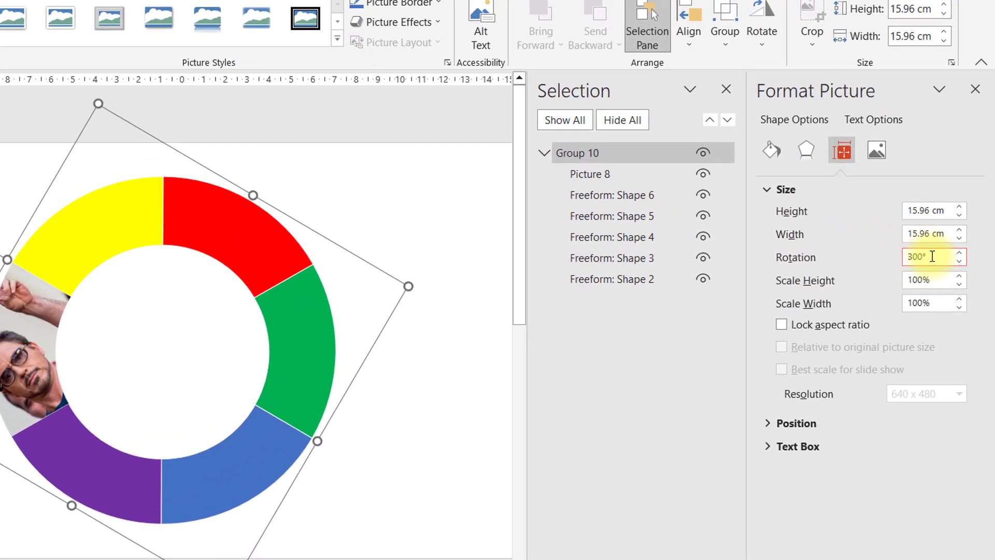
pyautogui.tripleClick(926, 257)
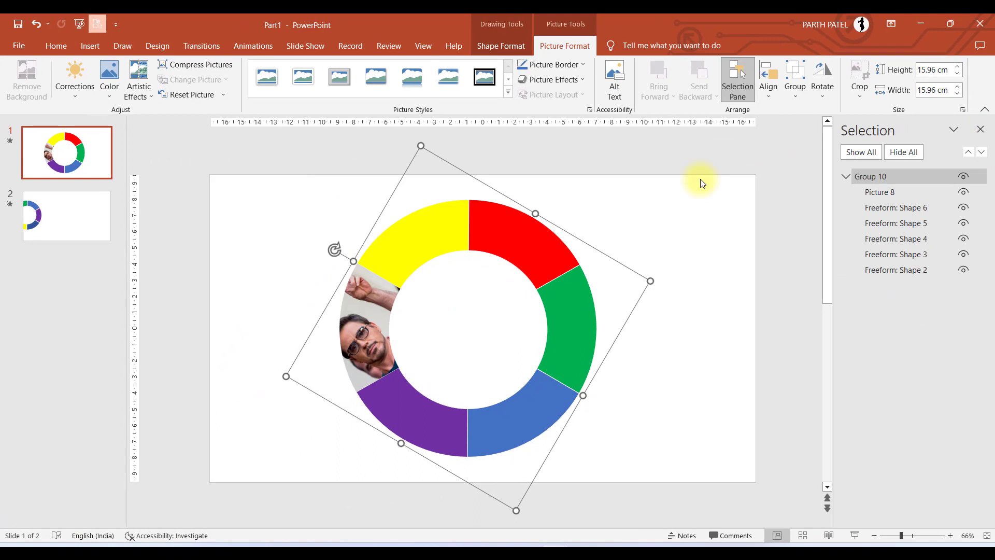
pyautogui.moveTo(429, 231)
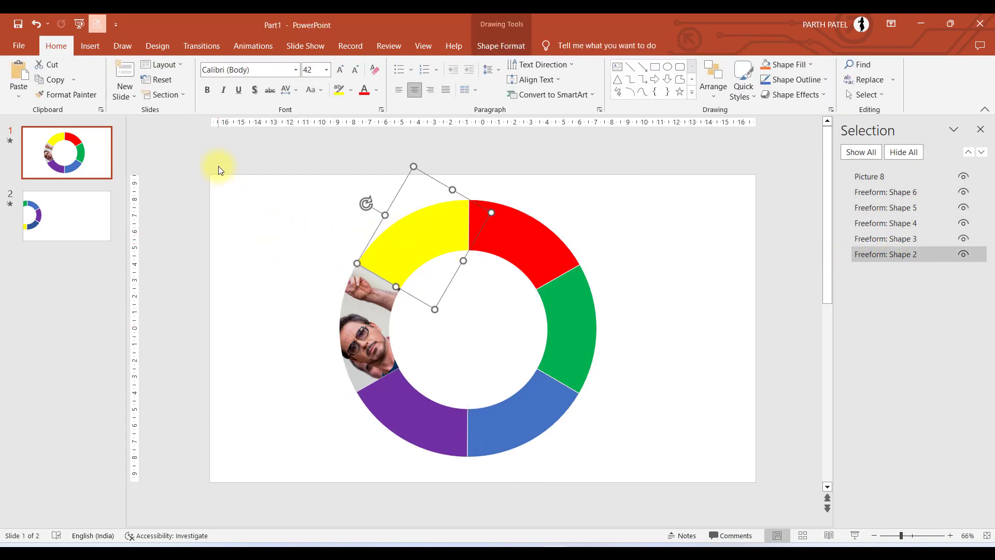
# Insert the Captain America photo and intersect it with the yellow ring segment.
pyautogui.click(90, 44)
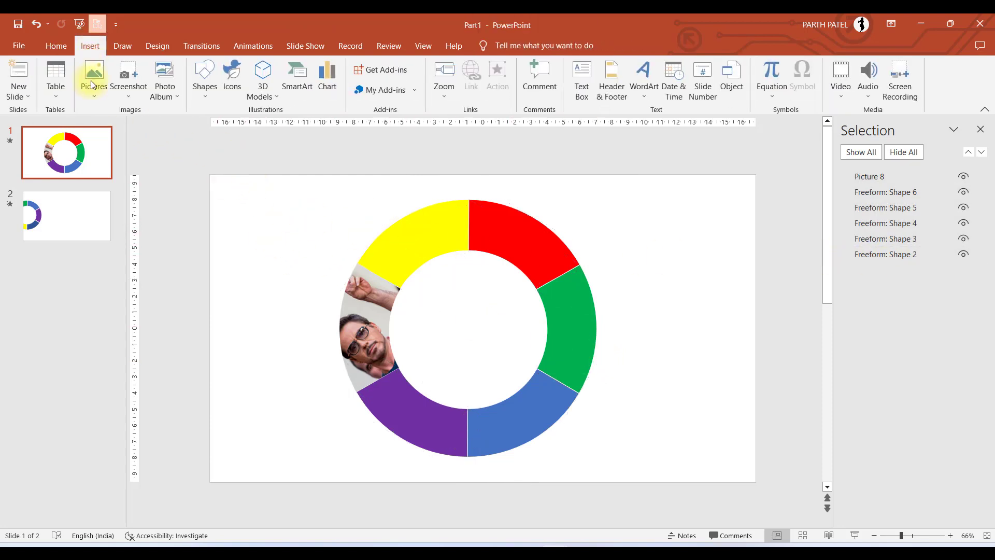
pyautogui.moveTo(330, 180)
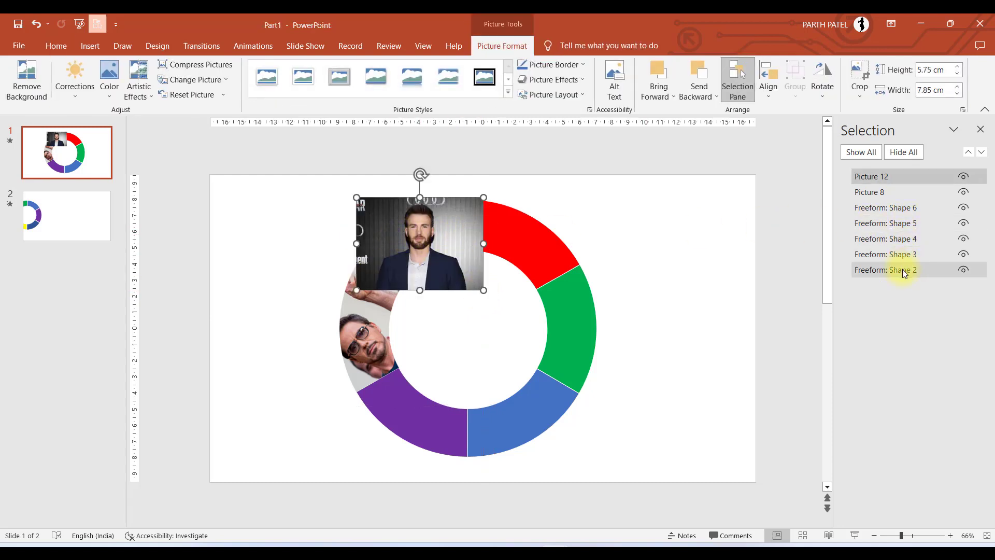
pyautogui.click(885, 269)
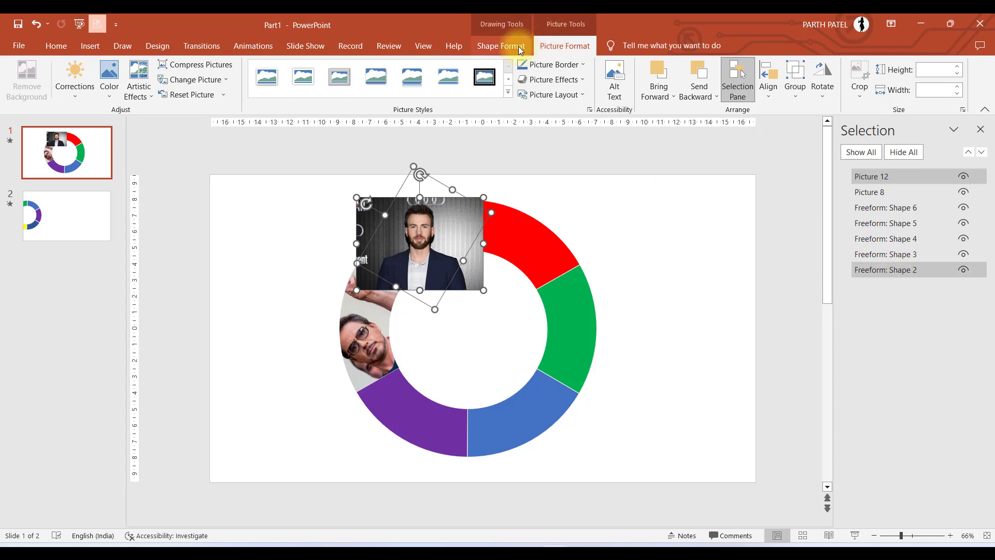
pyautogui.click(500, 45)
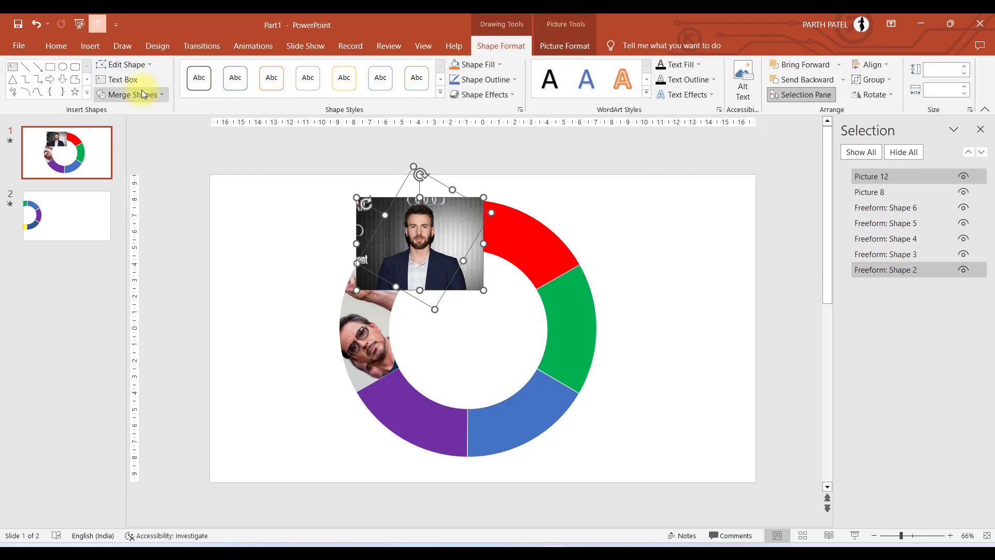
pyautogui.click(131, 94)
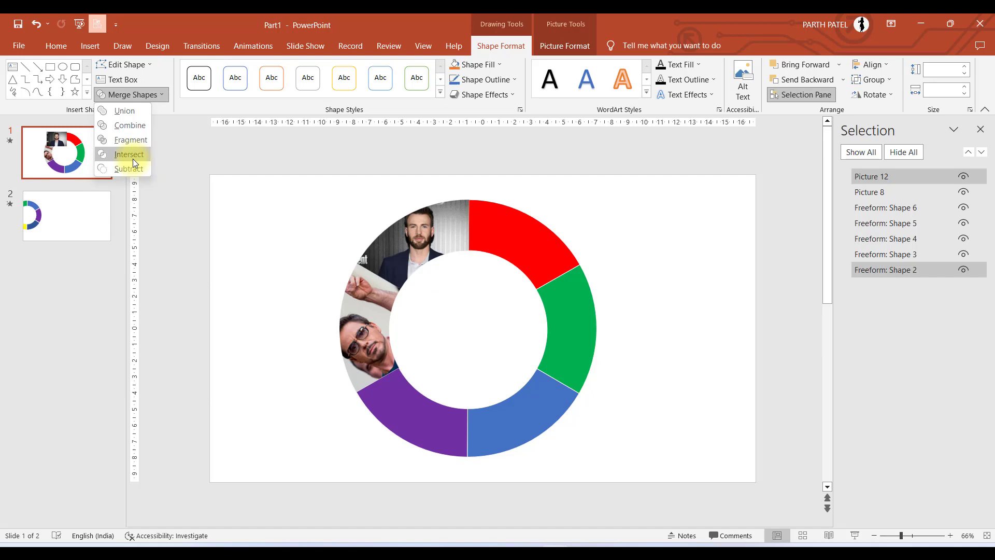
pyautogui.click(129, 154)
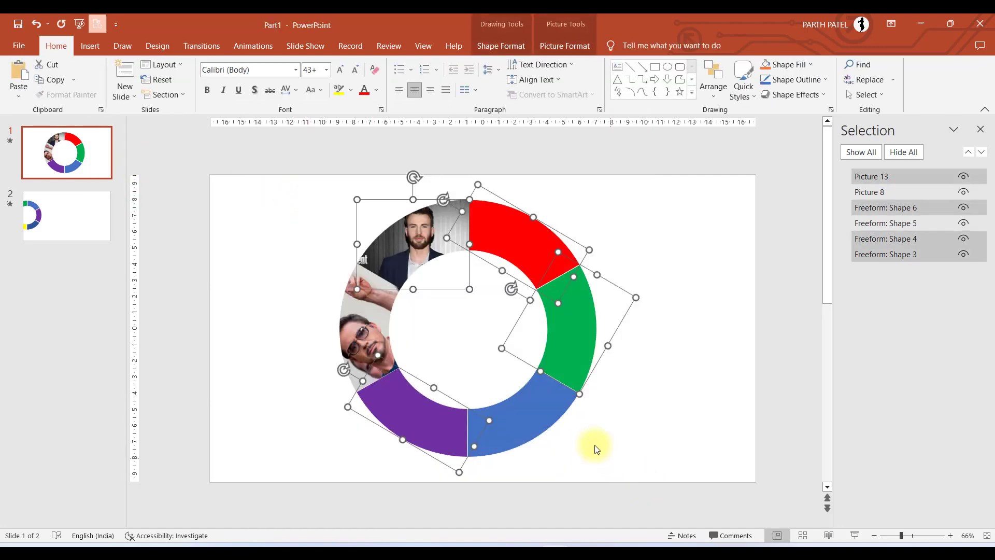
pyautogui.click(597, 448)
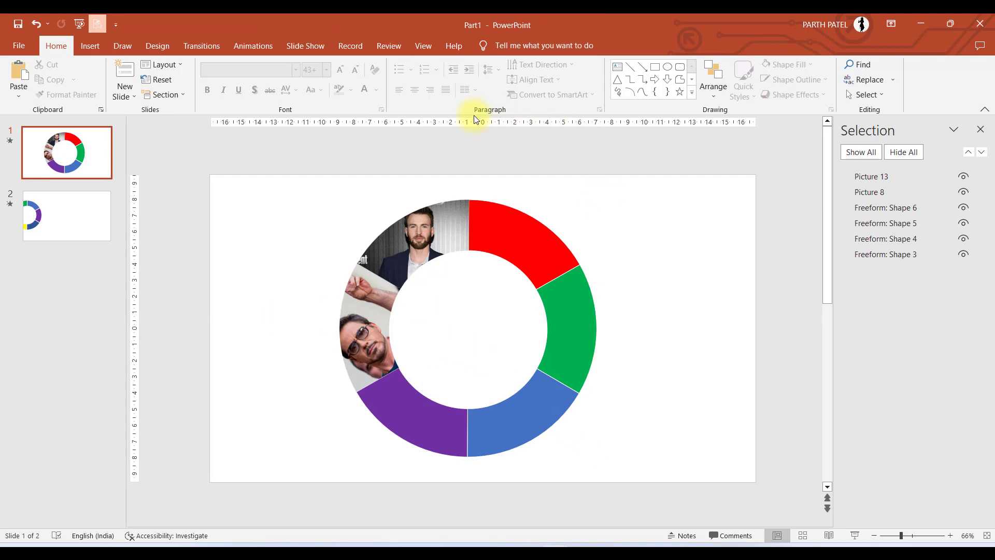
pyautogui.moveTo(510, 249)
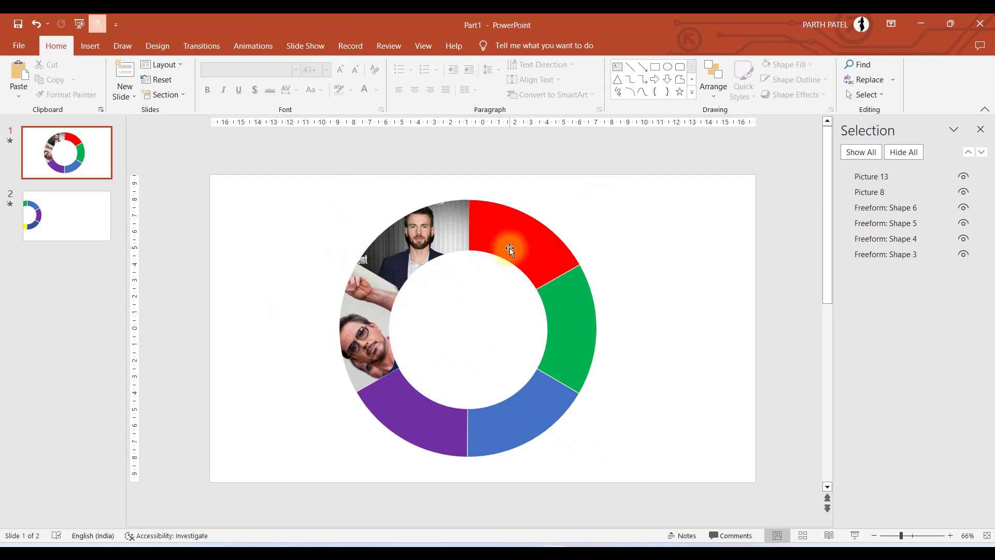
pyautogui.click(472, 323)
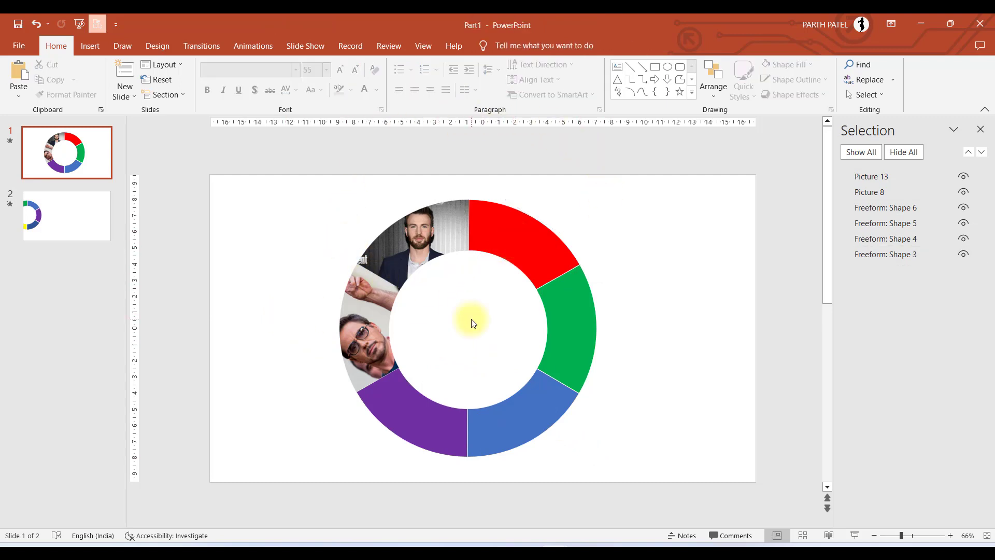
pyautogui.moveTo(387, 454)
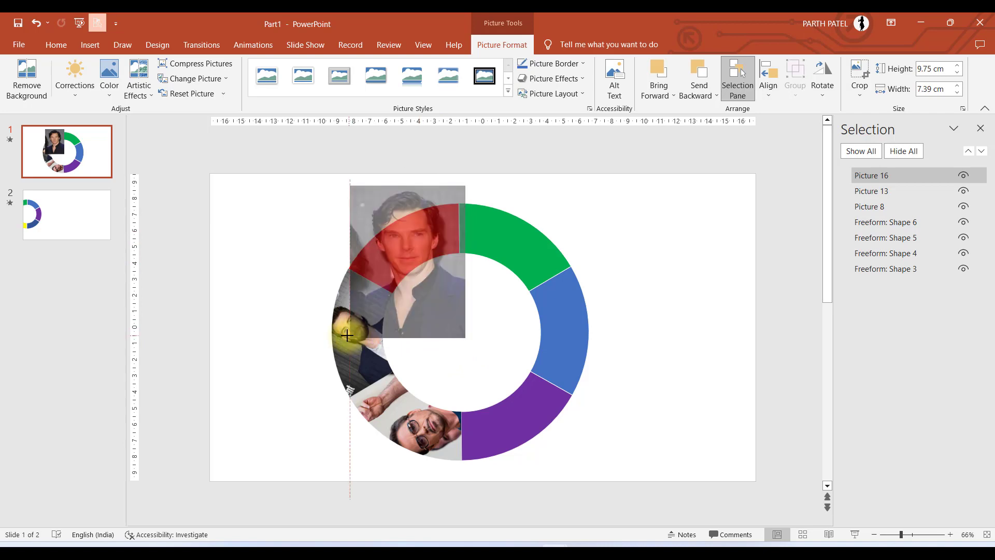
# Clip the remaining portraits into their segments and regroup the six photo slices.
pyautogui.click(404, 265)
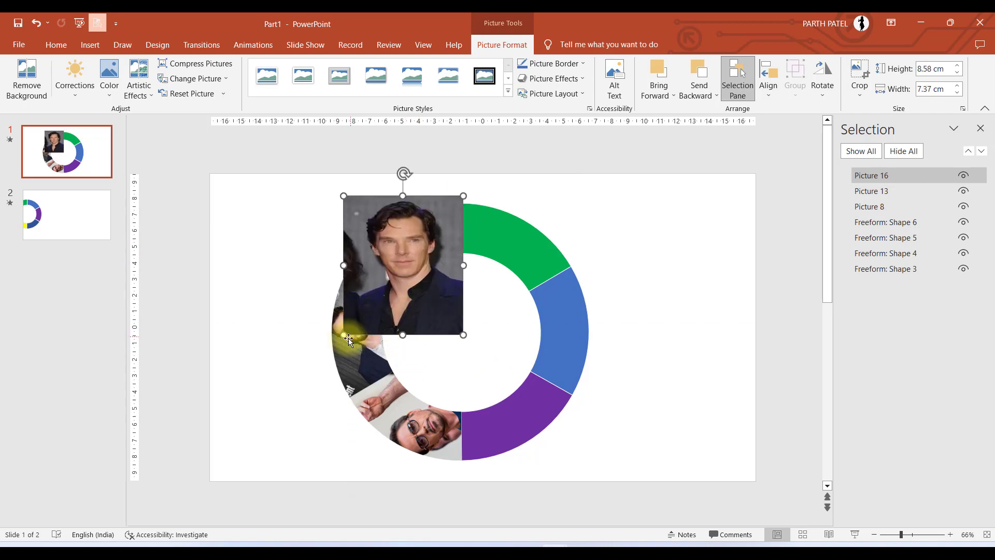
pyautogui.press('delete')
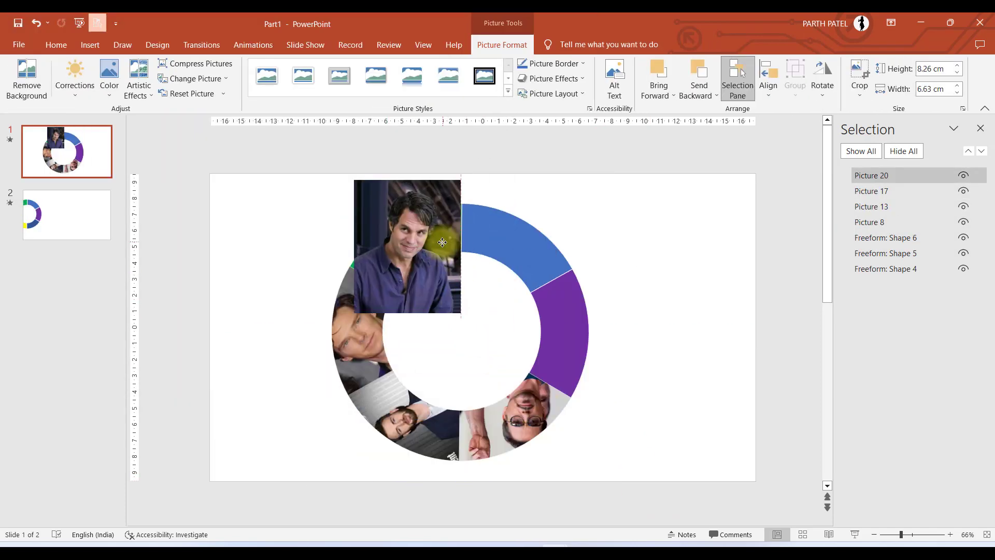
pyautogui.click(131, 94)
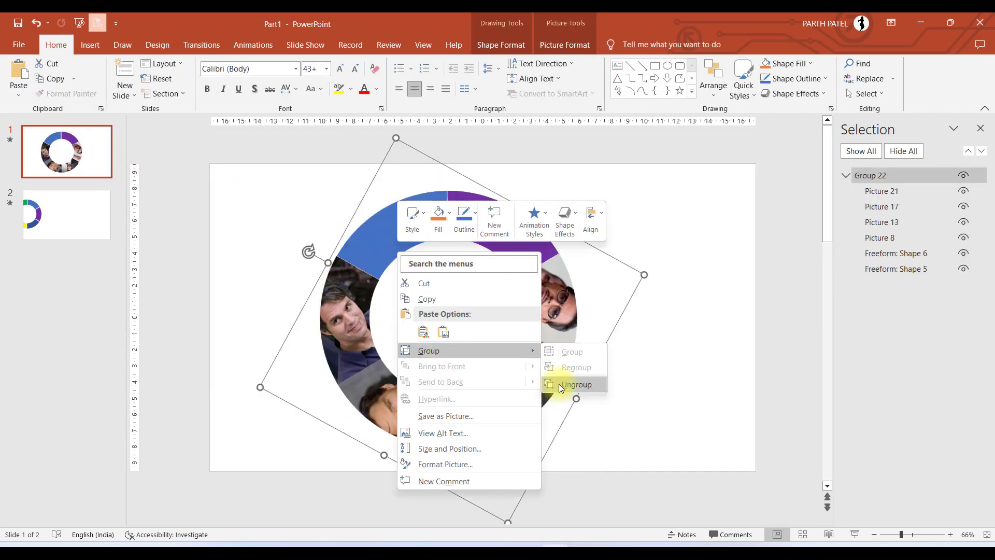
pyautogui.click(578, 384)
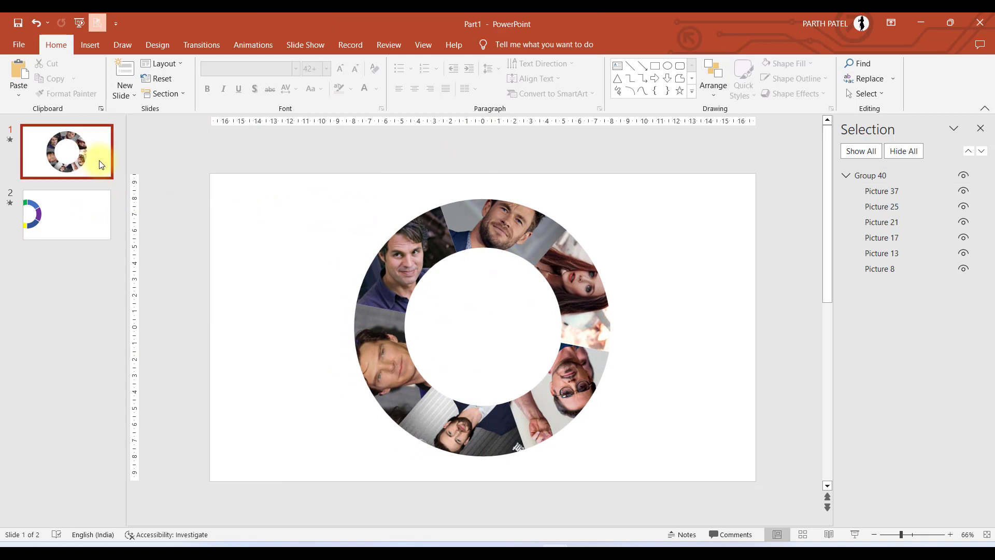
# Paste the photo ring group onto slide 2 at the right edge and return to slide 1.
pyautogui.click(67, 214)
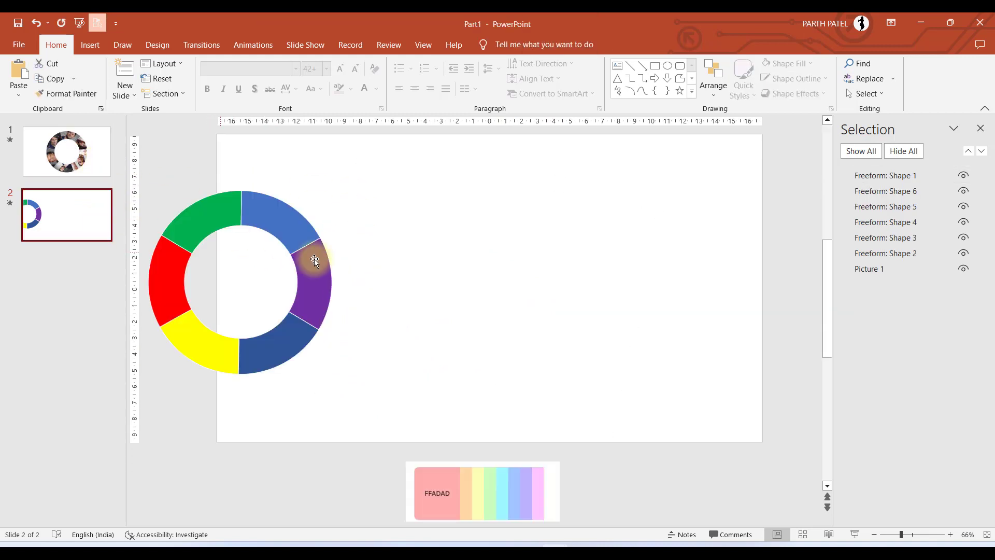
pyautogui.press('ctrl+v')
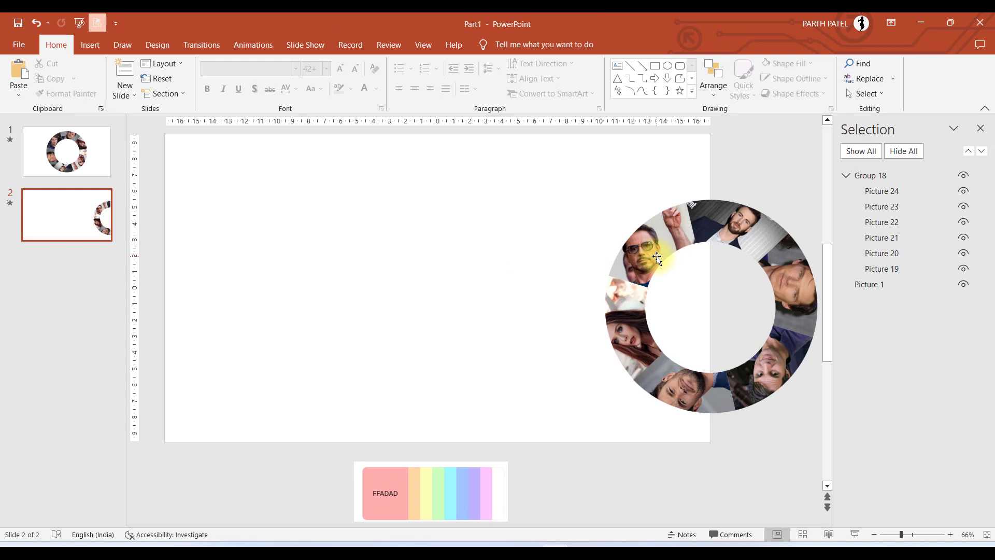
pyautogui.click(657, 259)
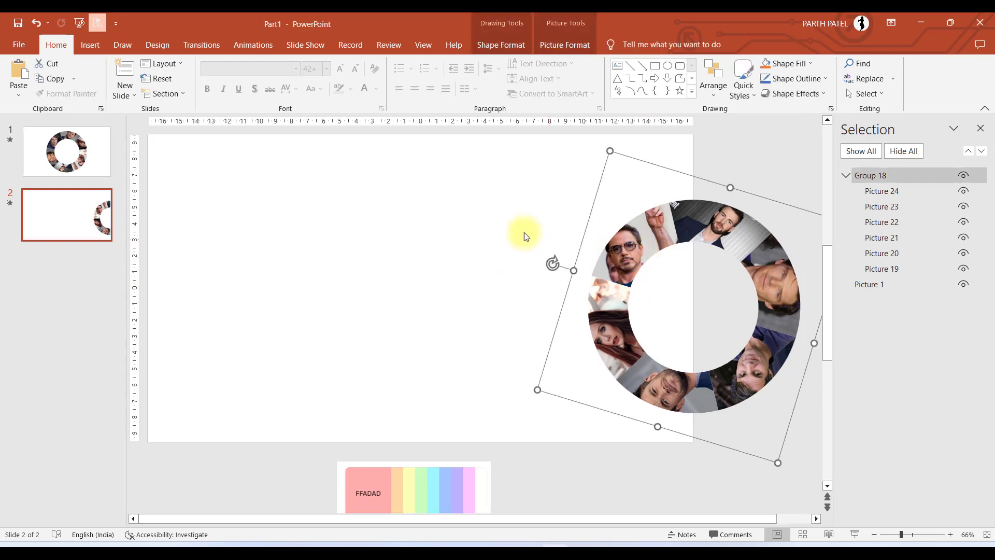
pyautogui.click(67, 151)
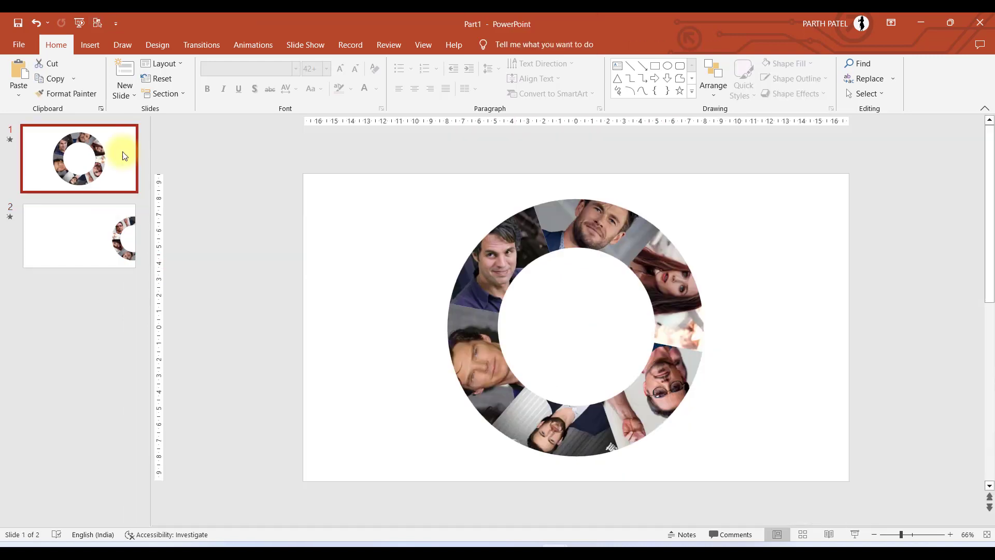
pyautogui.moveTo(201, 45)
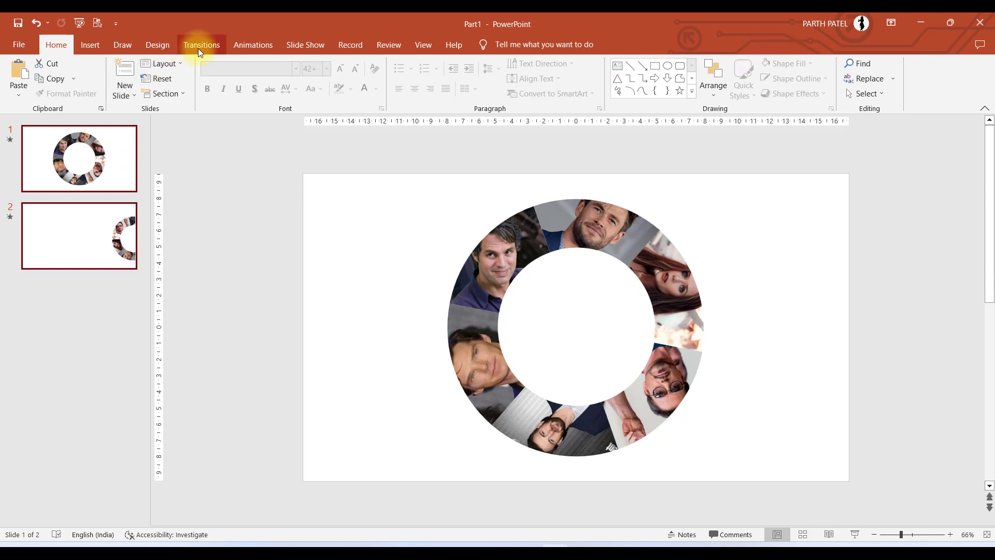
# Set a 2-second Morph transition on slide 2 and return to slide 1.
pyautogui.click(202, 45)
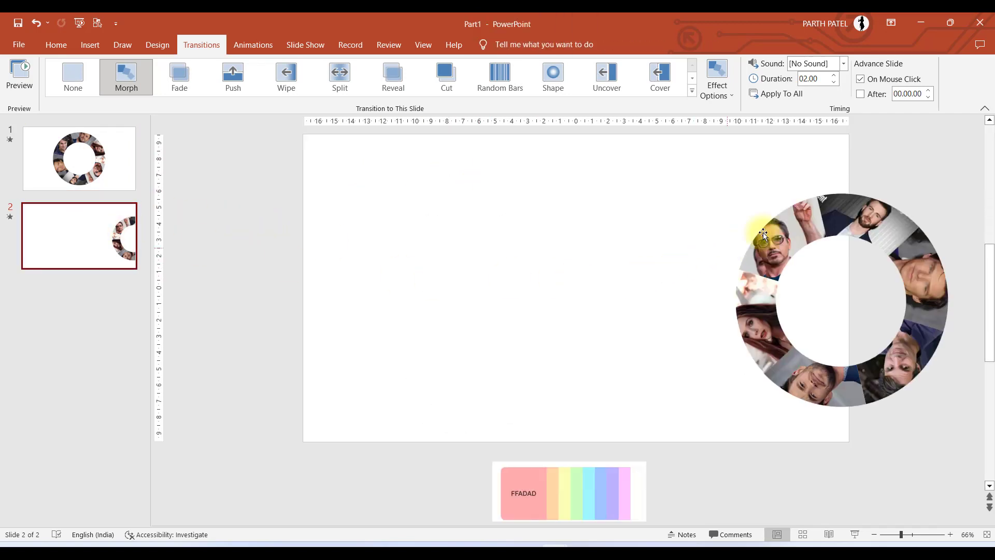
pyautogui.rightClick(765, 235)
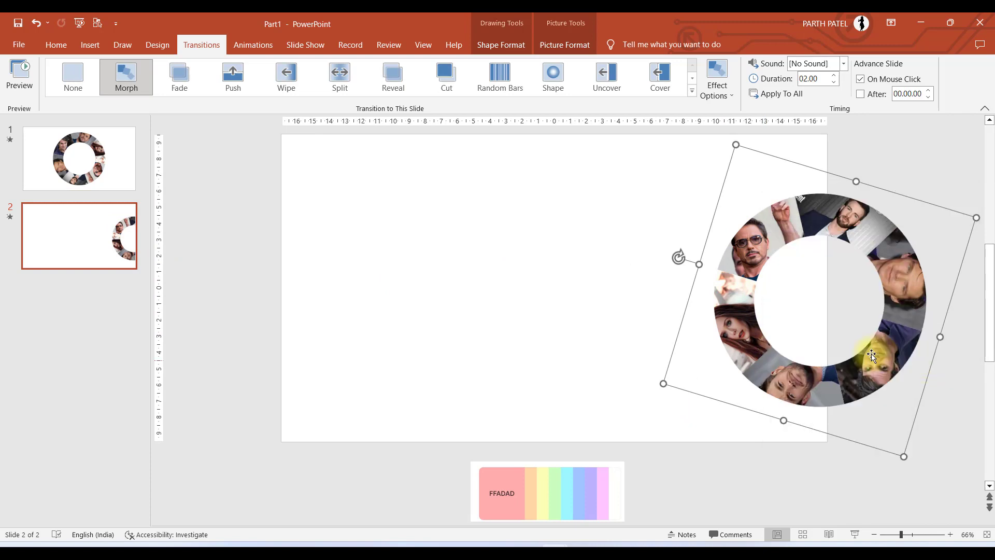
pyautogui.click(78, 157)
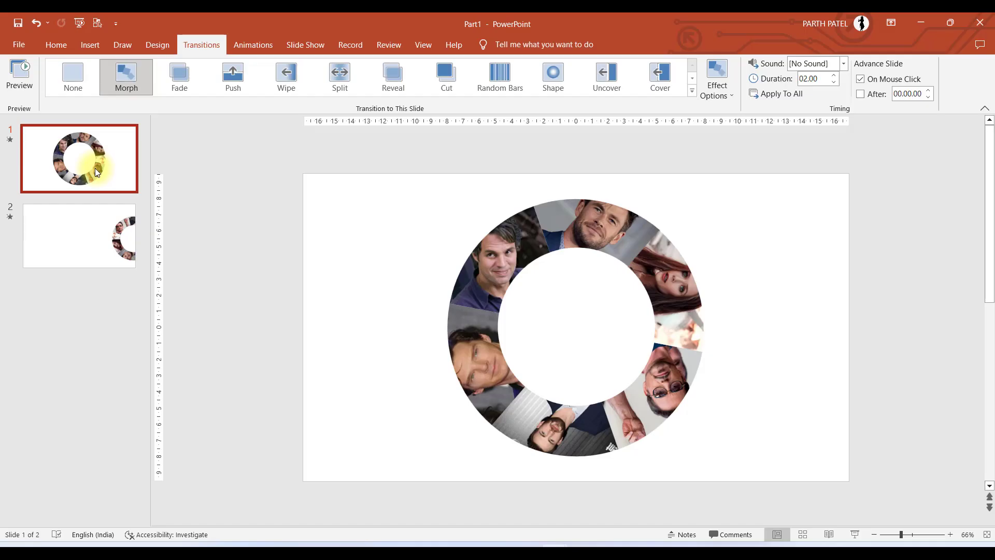
# Draw an oval over the ring's center hole and recolour it solid black.
pyautogui.click(89, 45)
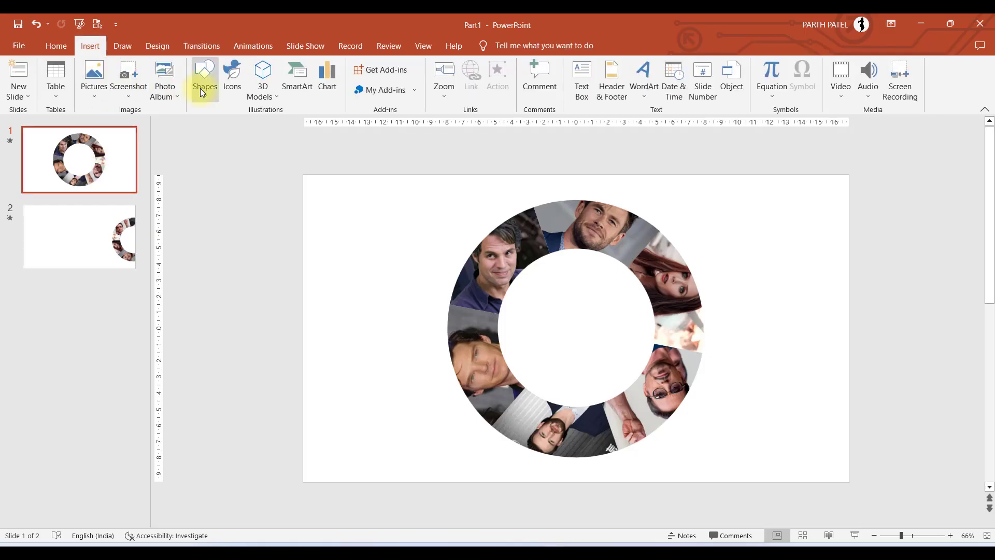
pyautogui.click(204, 80)
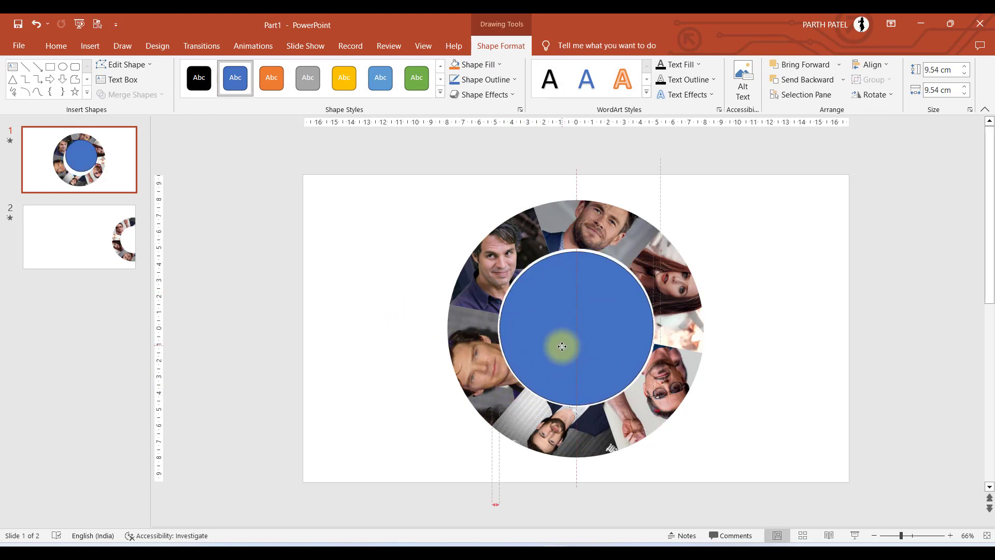
pyautogui.click(562, 346)
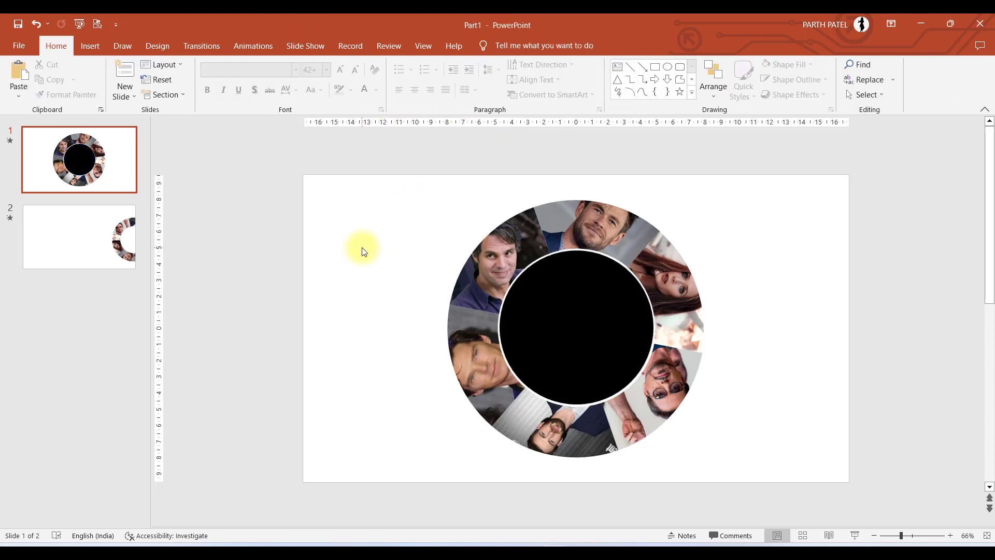
pyautogui.click(93, 75)
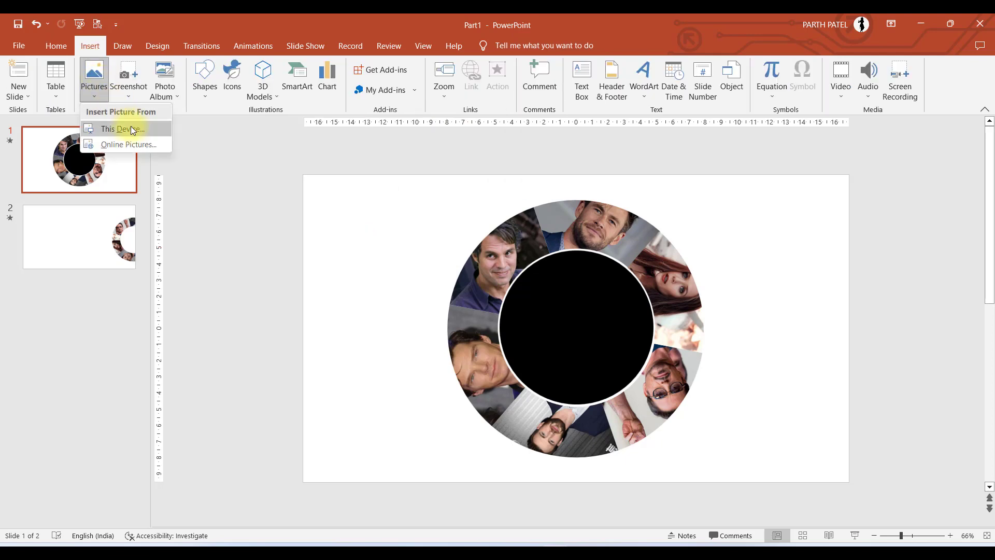
# Insert the Marvel Avengers logo from the device and center it on the black circle.
pyautogui.click(120, 129)
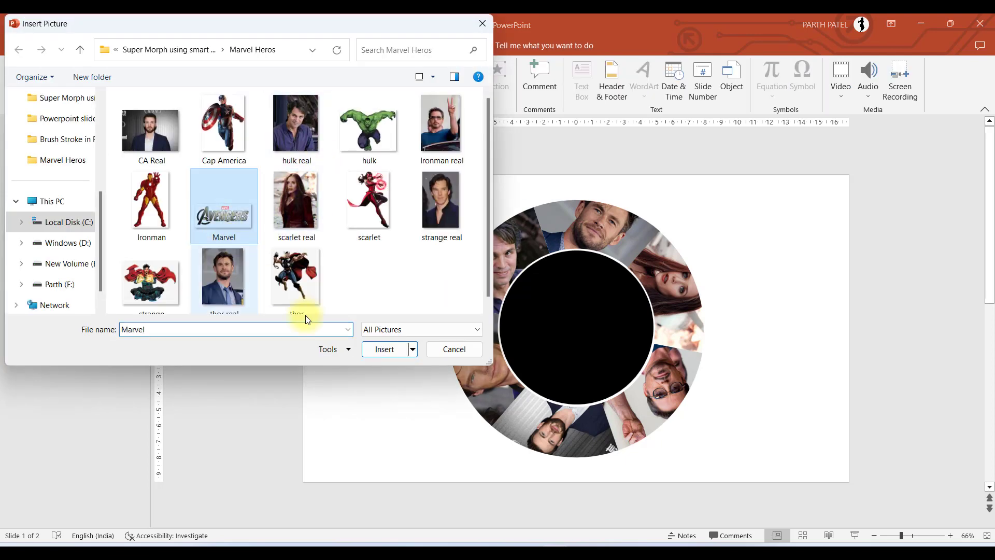
pyautogui.click(384, 349)
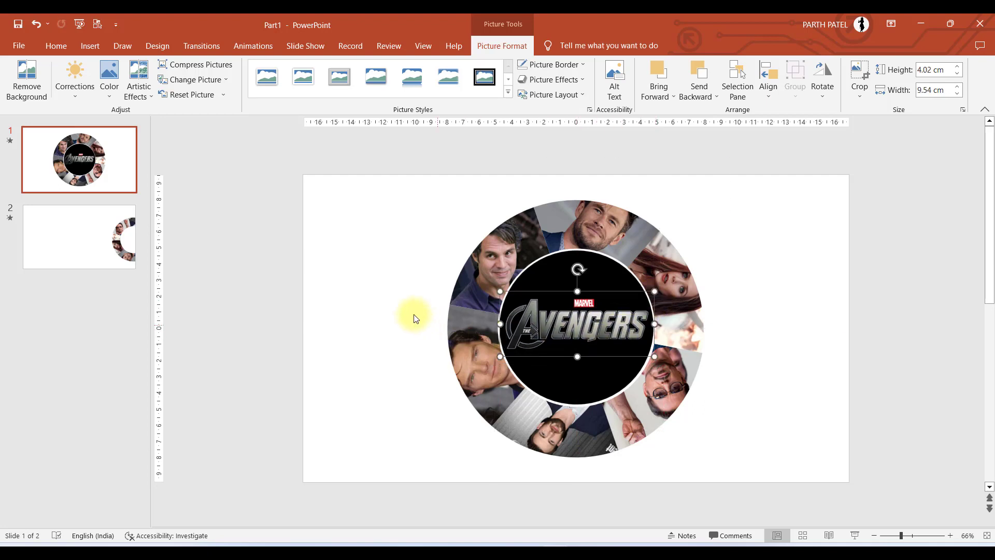
pyautogui.click(576, 262)
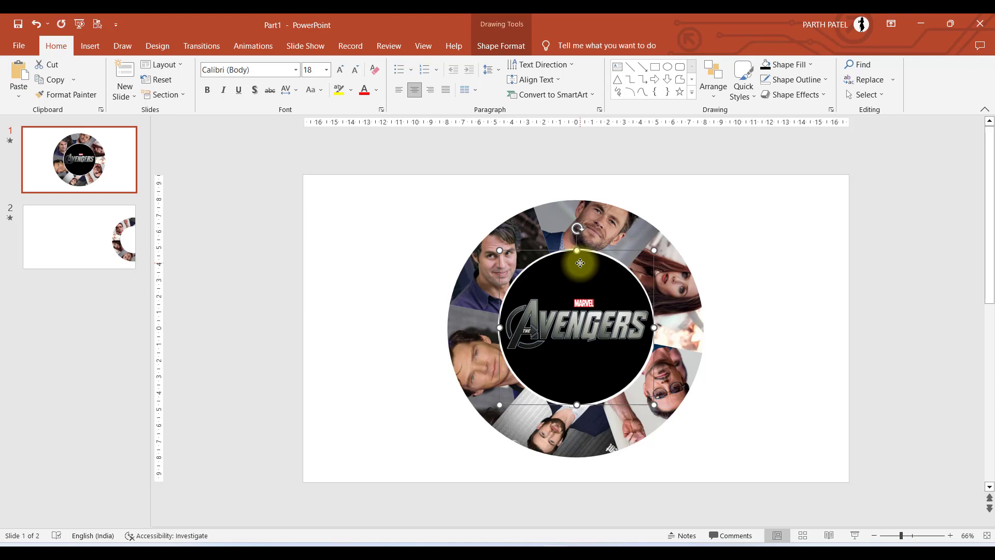
# Paste the black circle onto slide 2 and enlarge it over the left edge.
pyautogui.click(79, 236)
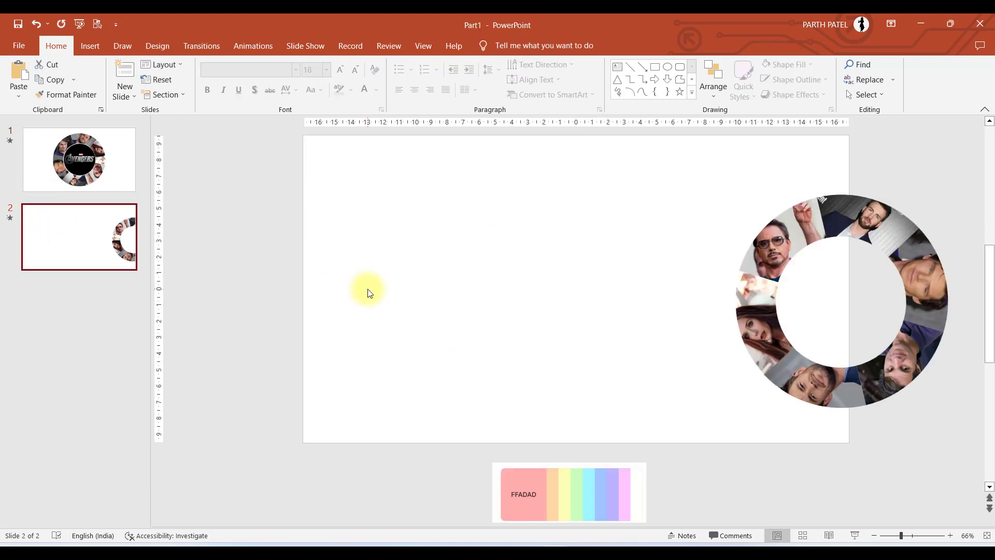
pyautogui.press('ctrl+v')
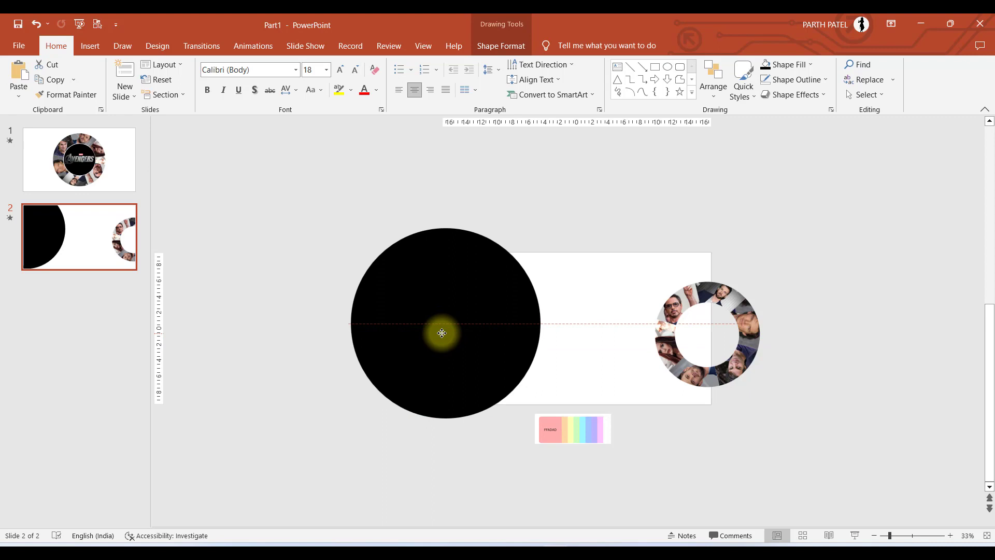
pyautogui.click(445, 323)
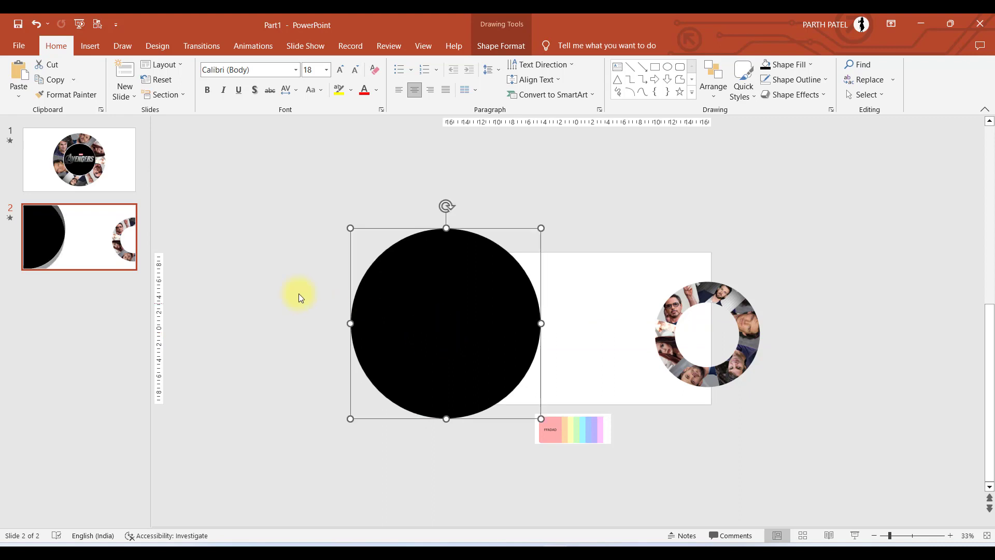
# Copy the Avengers logo from slide 1 and paste a small copy just left of slide 2.
pyautogui.click(78, 159)
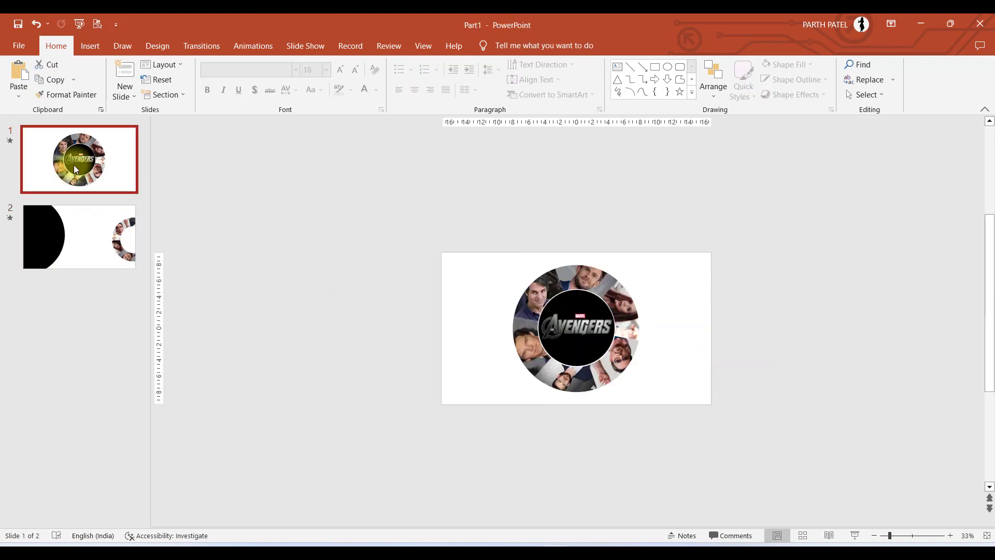
pyautogui.click(575, 325)
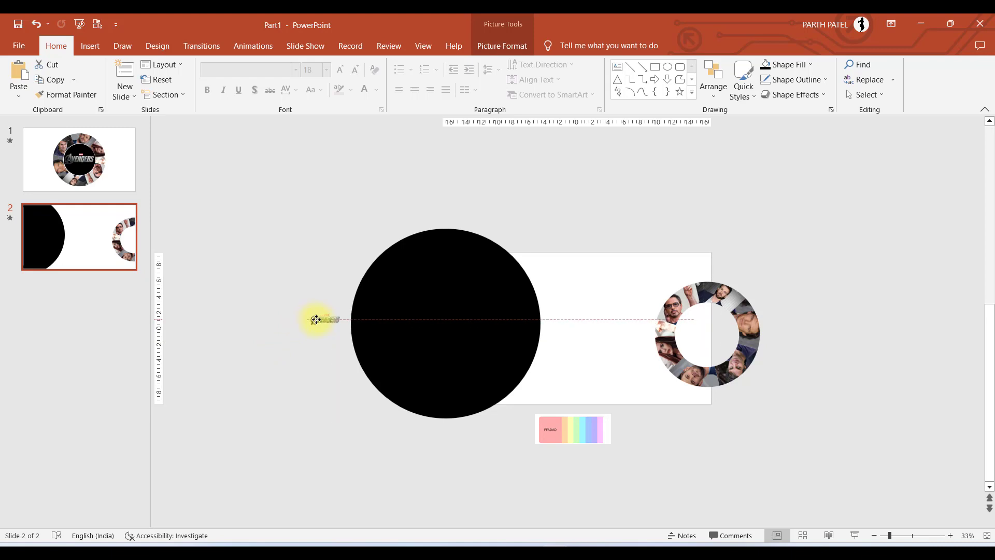
pyautogui.click(79, 160)
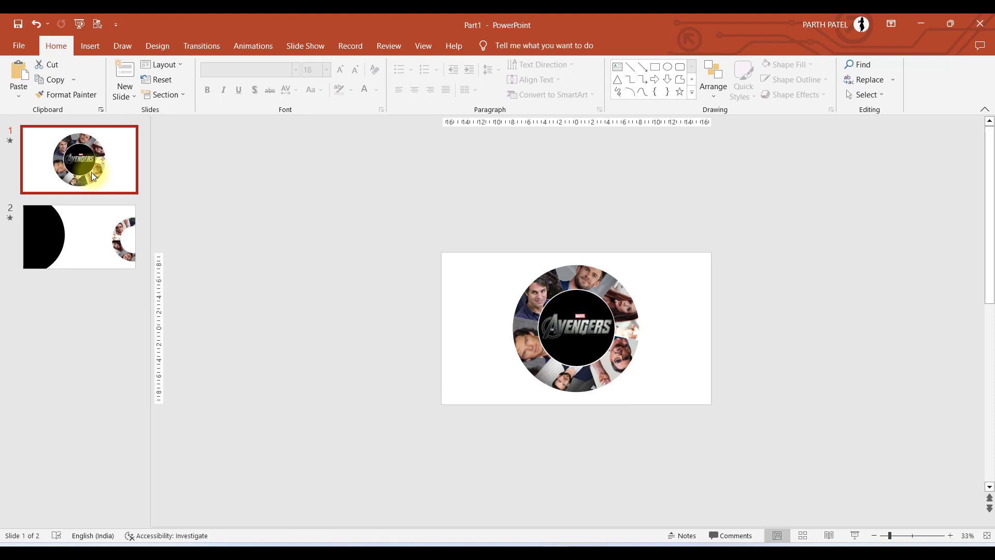
pyautogui.click(78, 236)
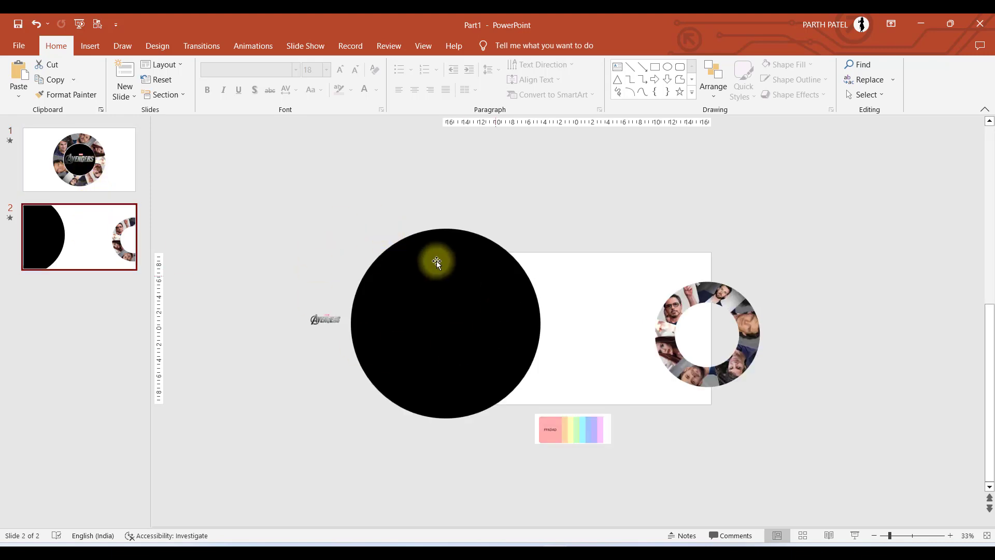
pyautogui.moveTo(116, 191)
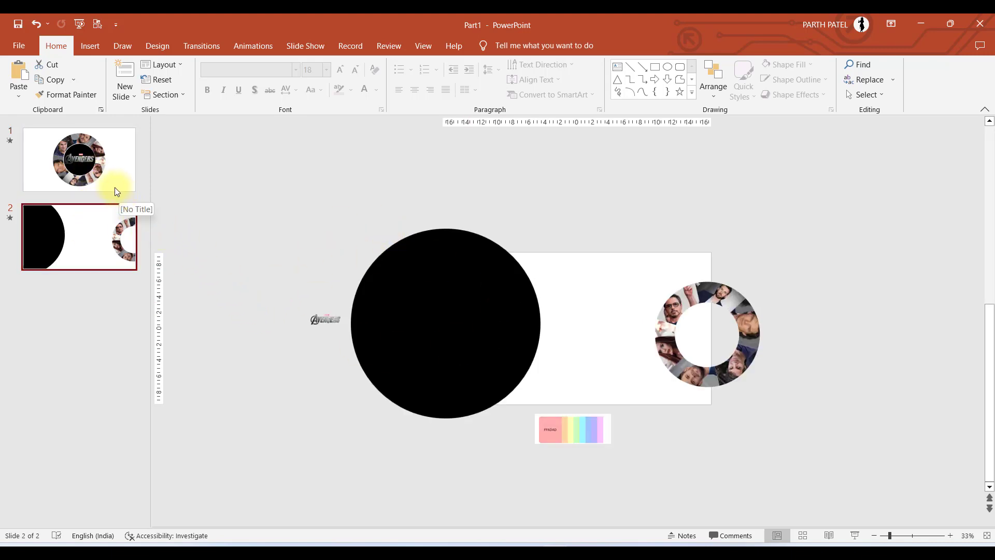
pyautogui.moveTo(297, 257)
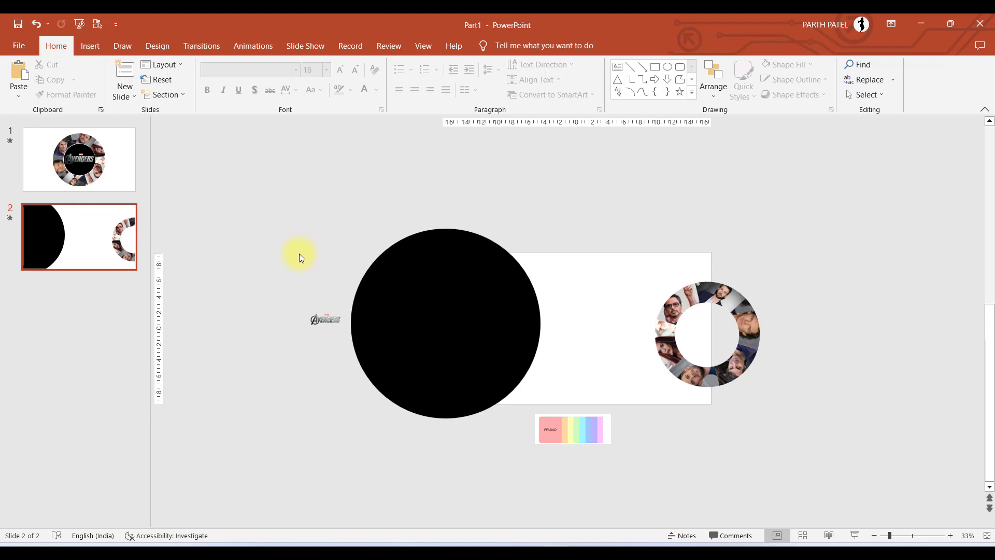
pyautogui.moveTo(112, 103)
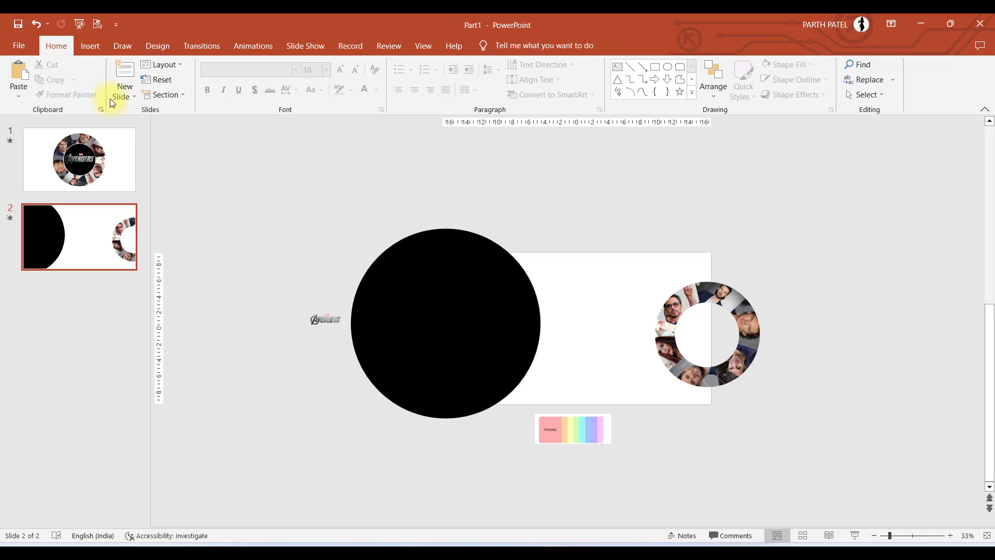
# Insert the Iron Man picture from the device, standing over the black circle's right edge.
pyautogui.click(93, 75)
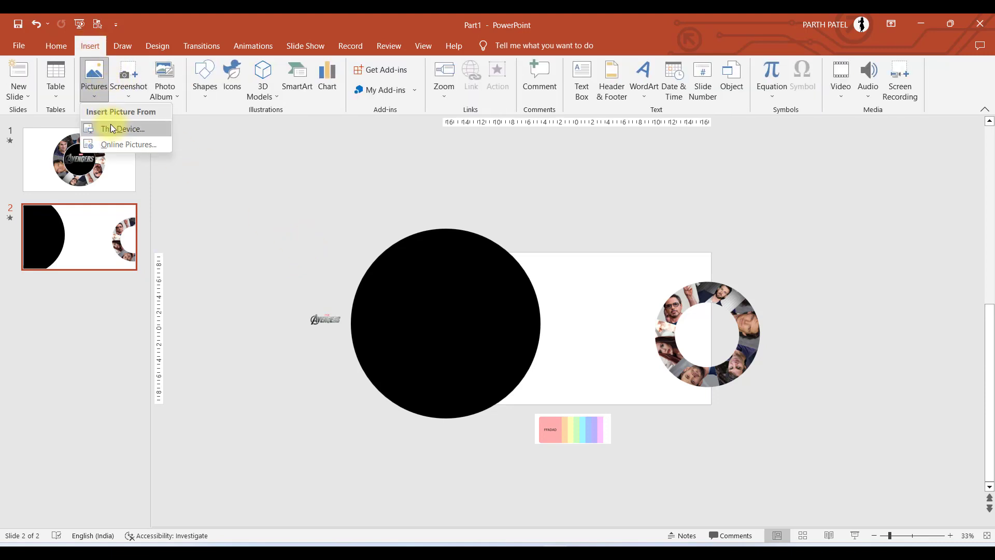
pyautogui.click(124, 129)
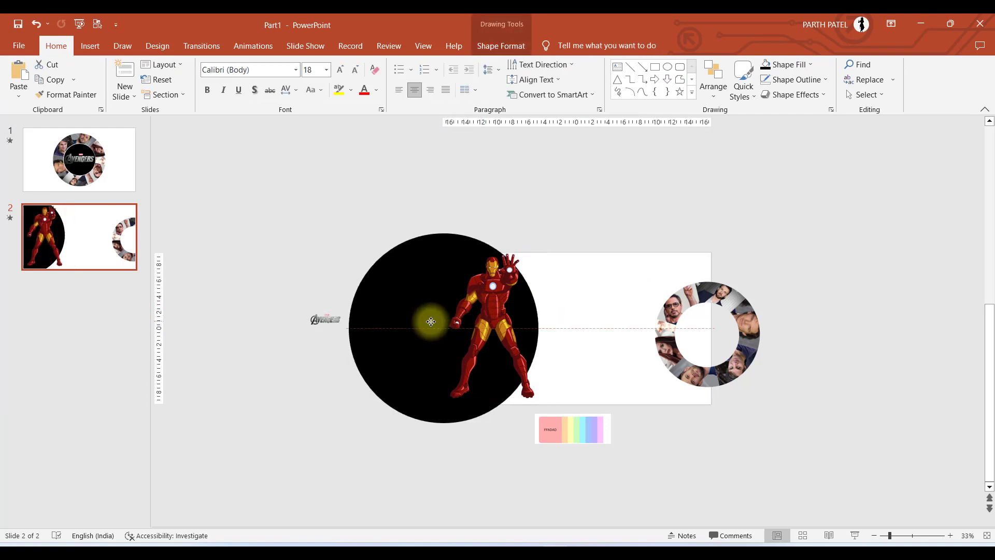
pyautogui.click(492, 318)
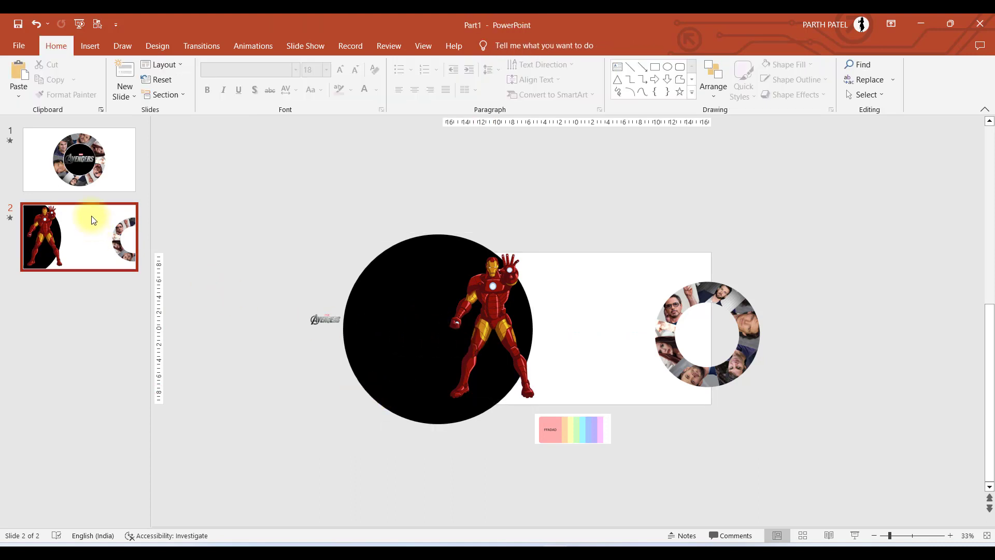
pyautogui.click(452, 320)
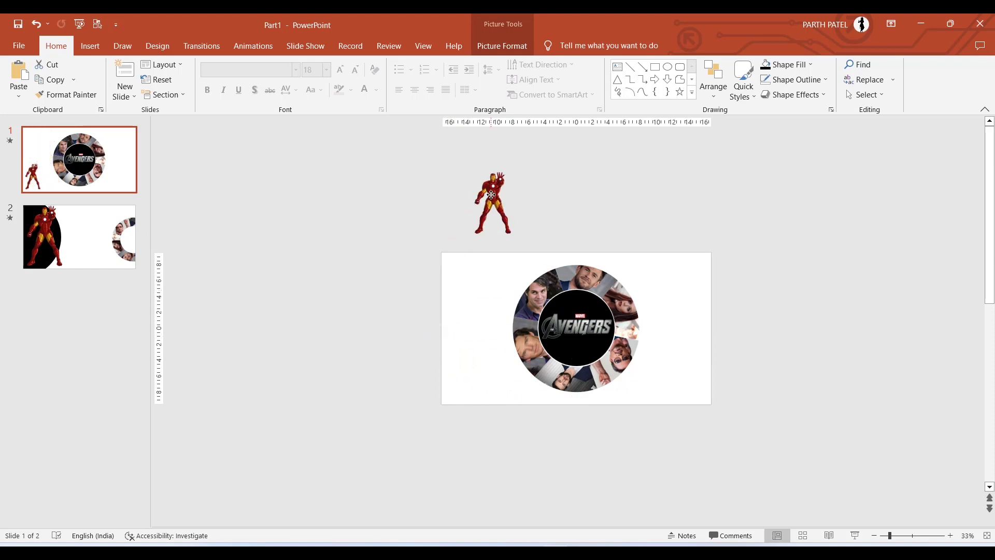
# Stage a small Iron Man copy above slide 1, then return to slide 2.
pyautogui.click(492, 203)
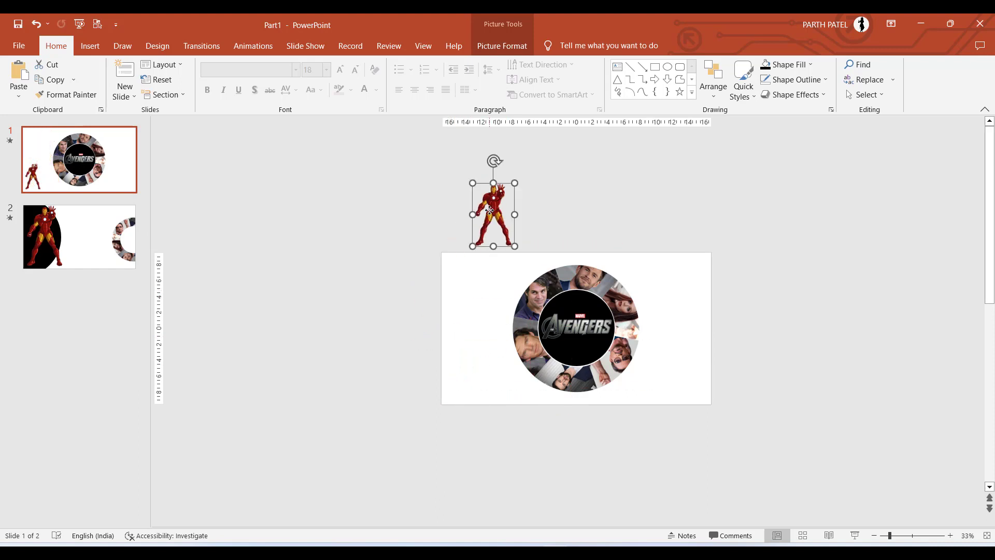
pyautogui.click(78, 237)
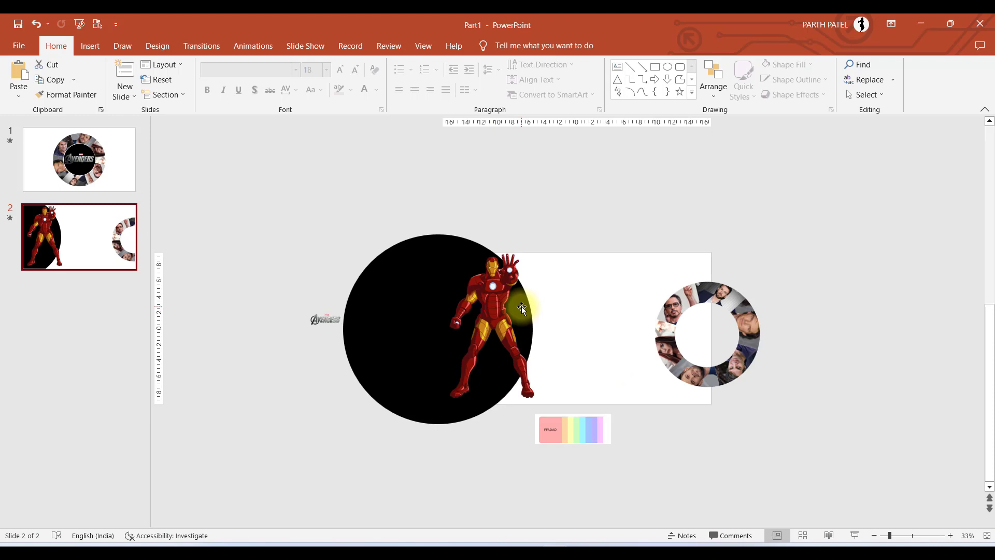
pyautogui.moveTo(457, 451)
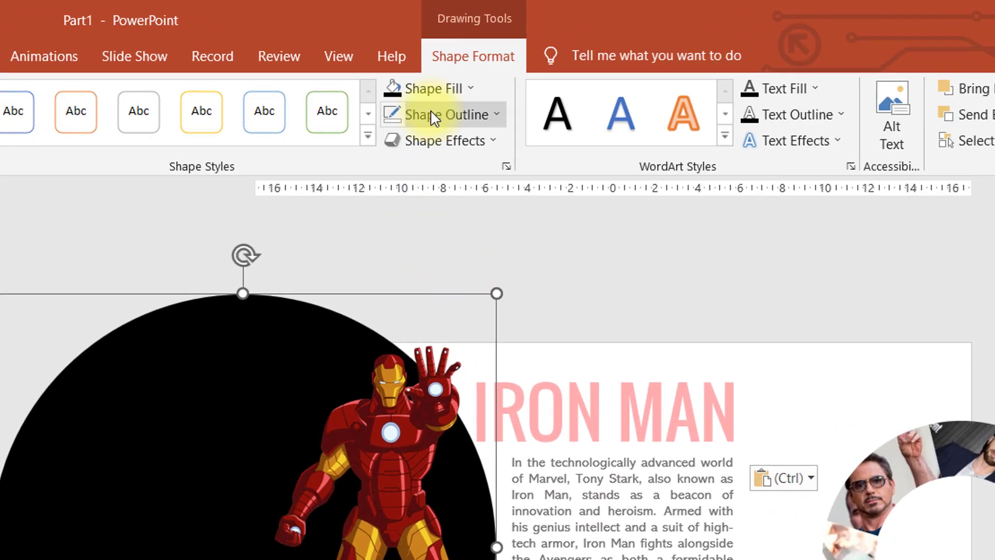
# Recolour the large circle pink with the eyedropper from the palette swatch, then deselect the palette.
pyautogui.click(431, 87)
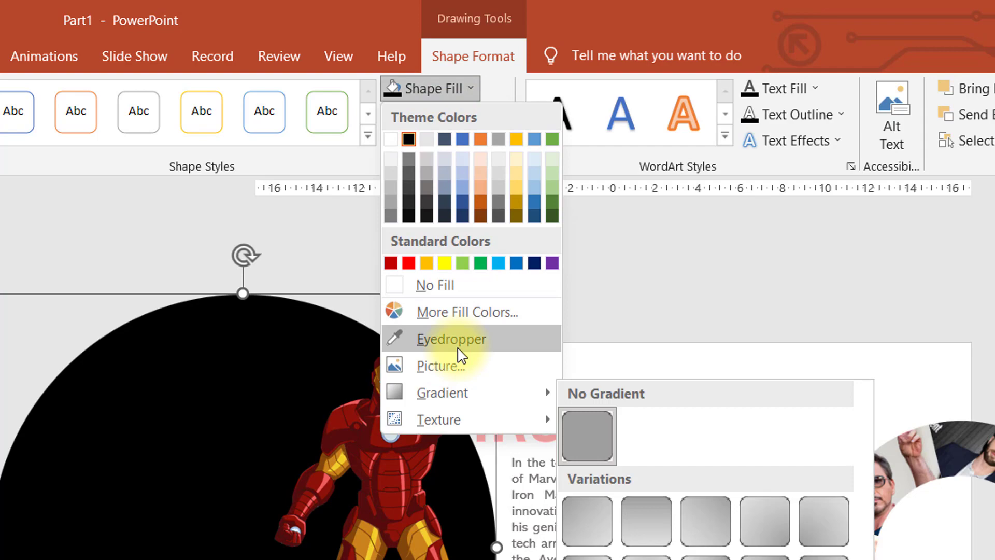
pyautogui.click(451, 338)
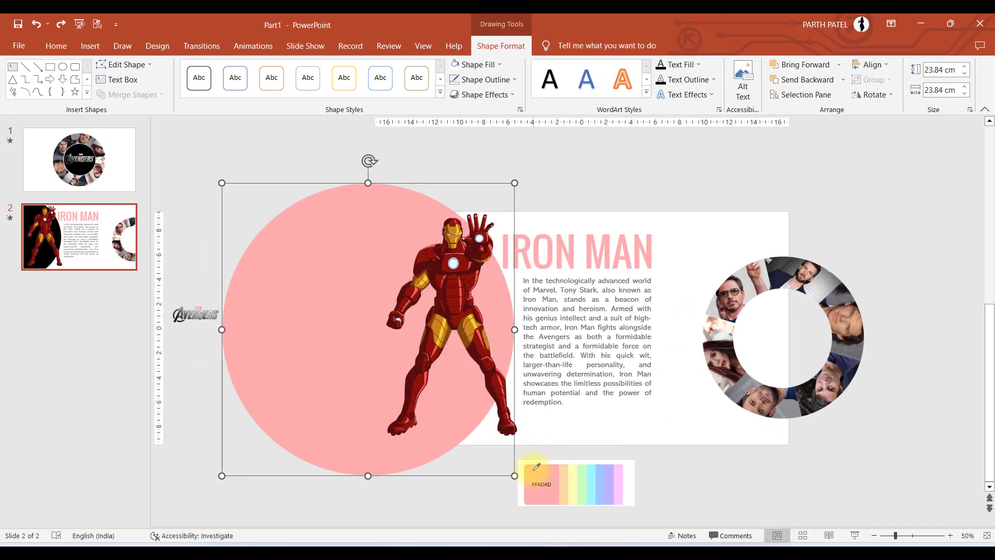
pyautogui.click(506, 464)
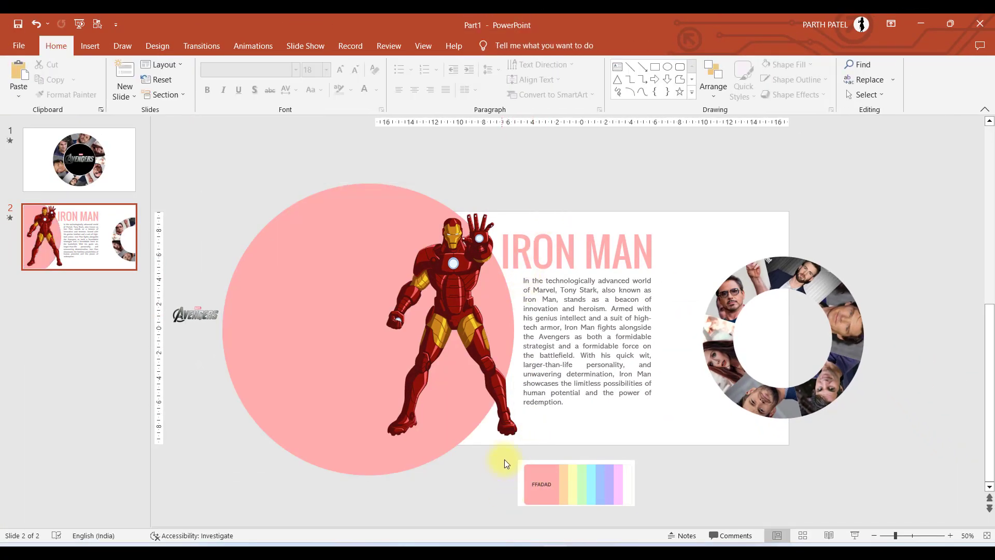
pyautogui.click(575, 483)
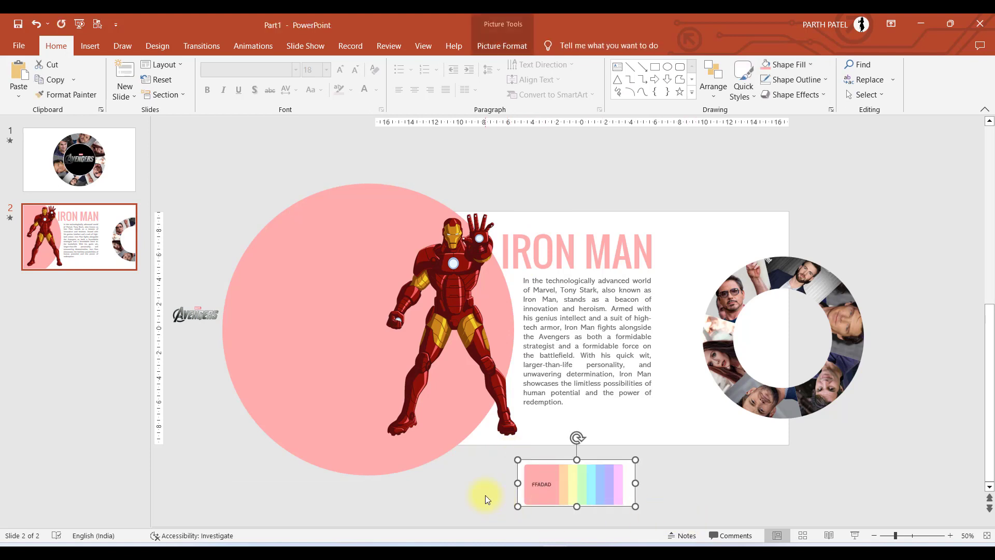
pyautogui.moveTo(568, 136)
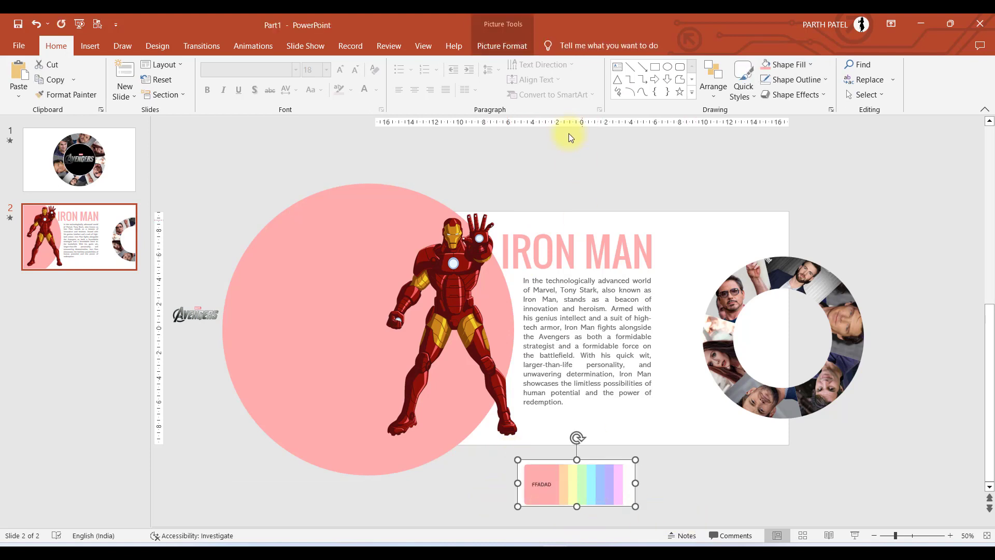
pyautogui.click(501, 45)
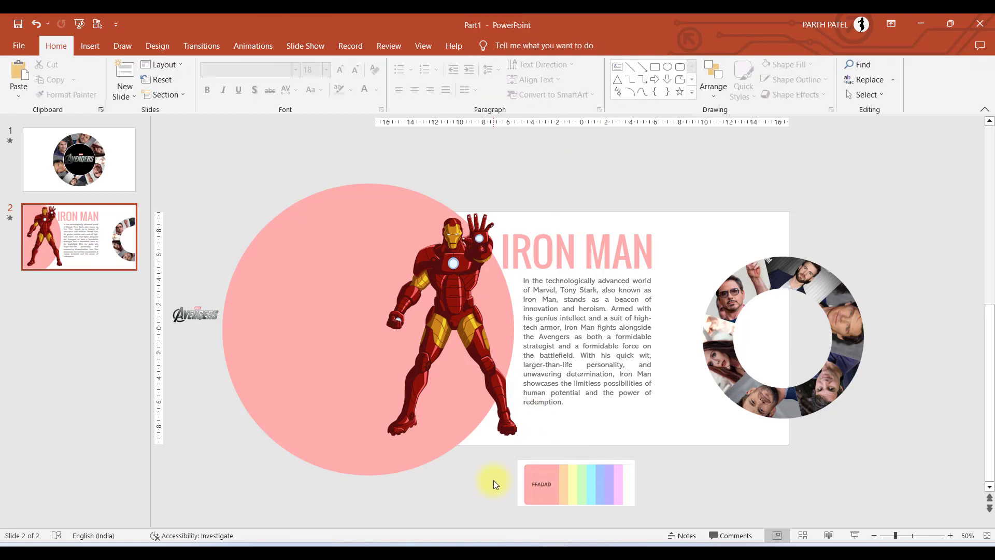
pyautogui.moveTo(759, 353)
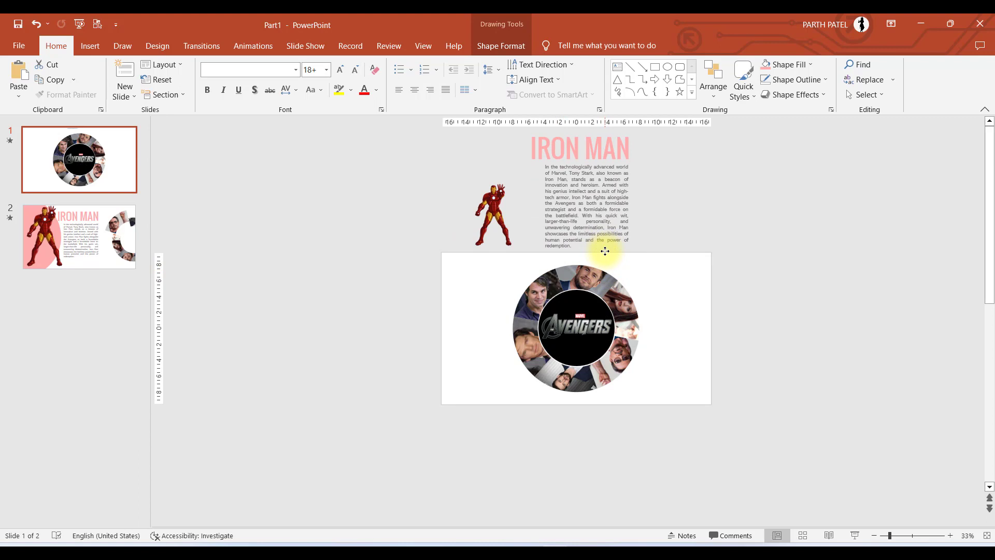
# Check the Iron Man slide, then select the title slide with the staged copies above it.
pyautogui.click(79, 237)
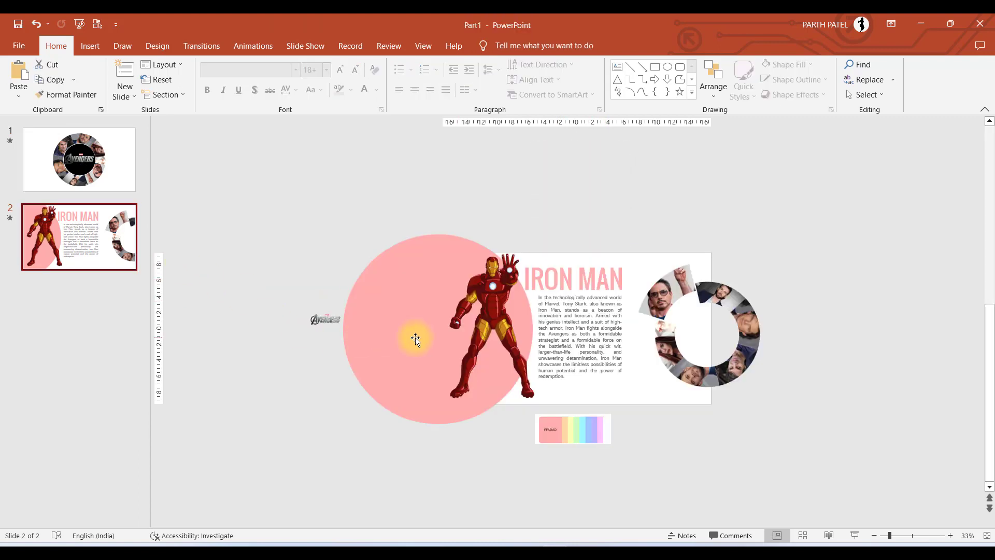
pyautogui.click(79, 159)
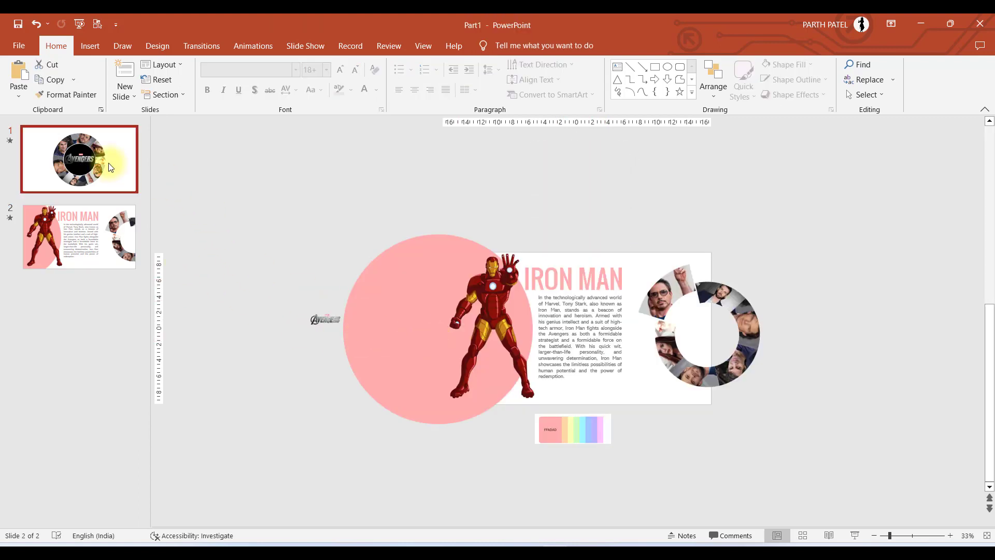
pyautogui.click(79, 158)
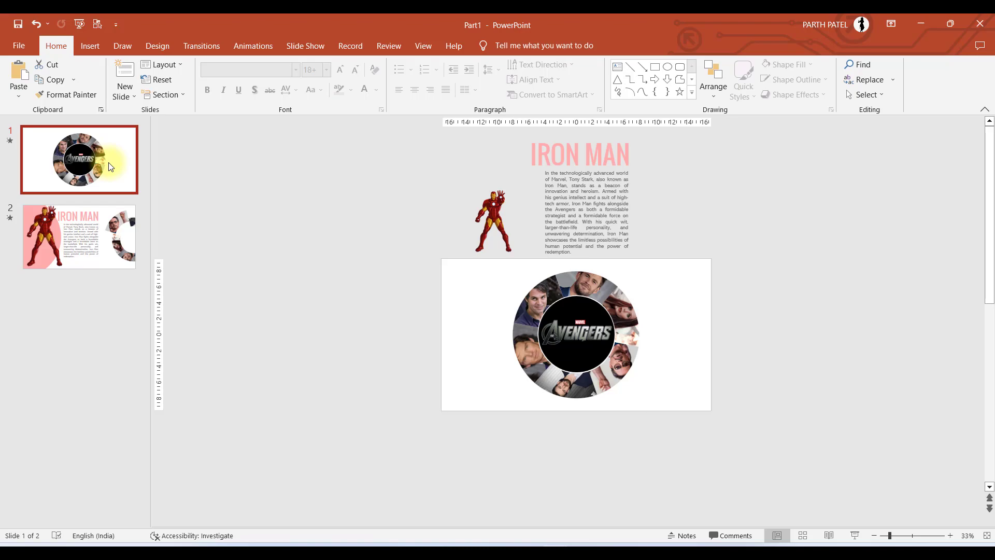
# Run the slideshow from slide 1, advance to the Iron Man slide and exit.
pyautogui.press('F5')
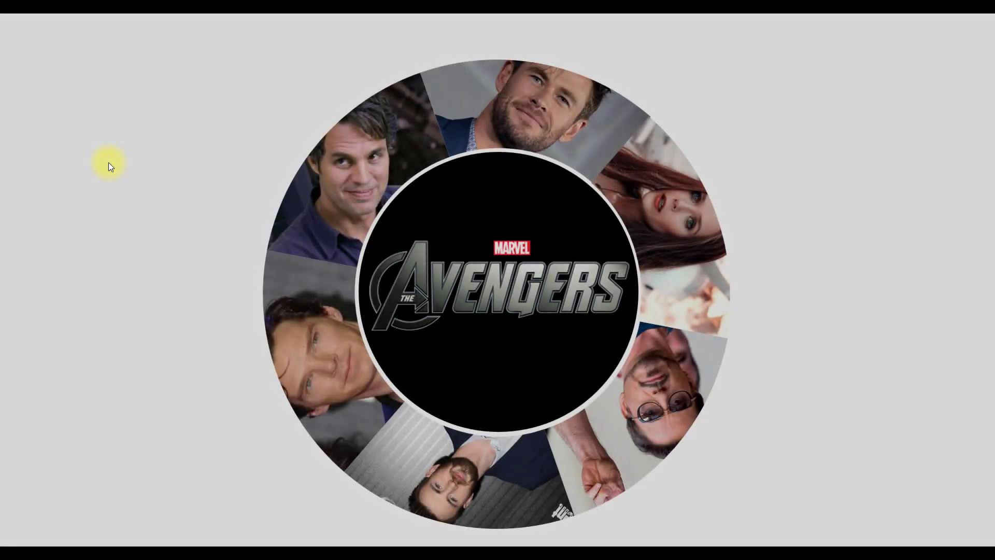
pyautogui.scroll(-3)
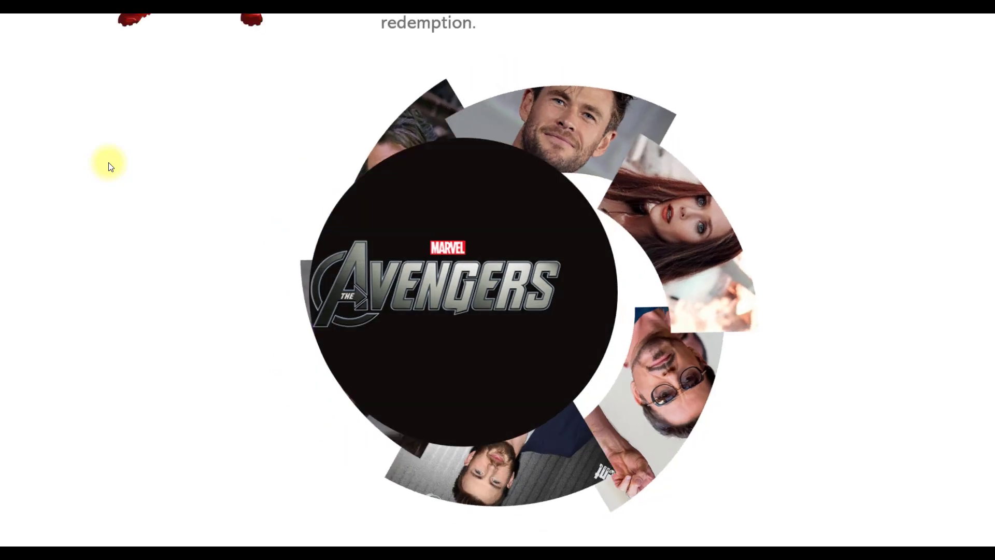
pyautogui.press('Escape')
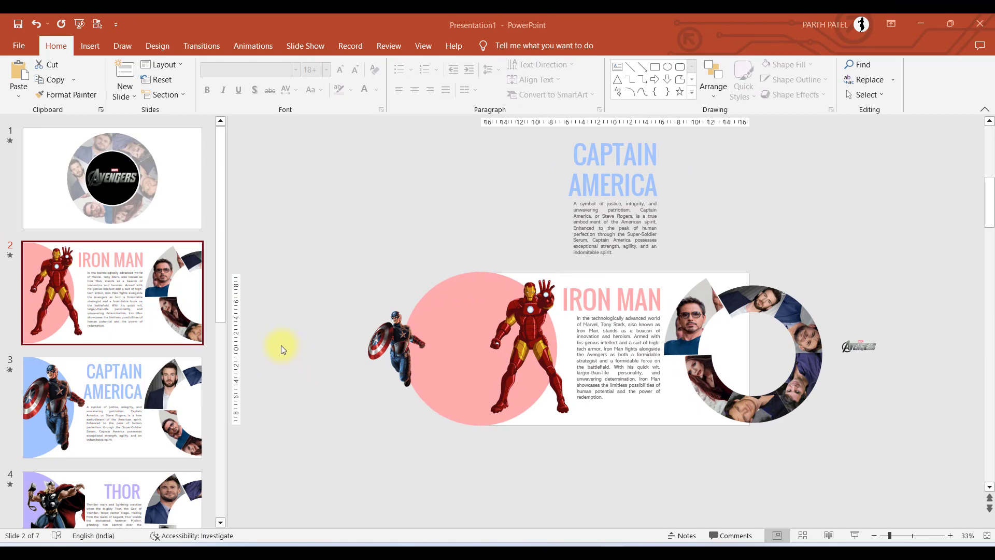
pyautogui.moveTo(81, 416)
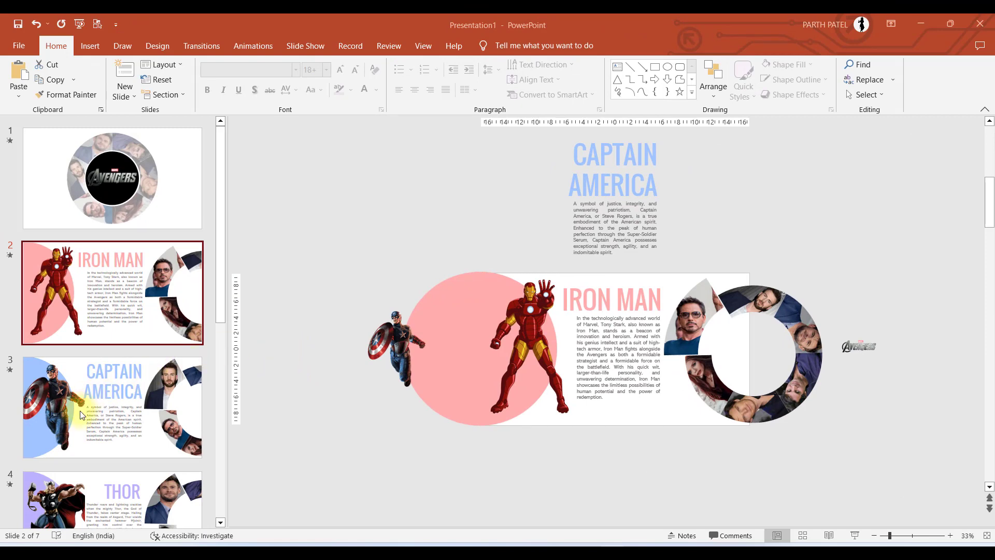
pyautogui.click(112, 406)
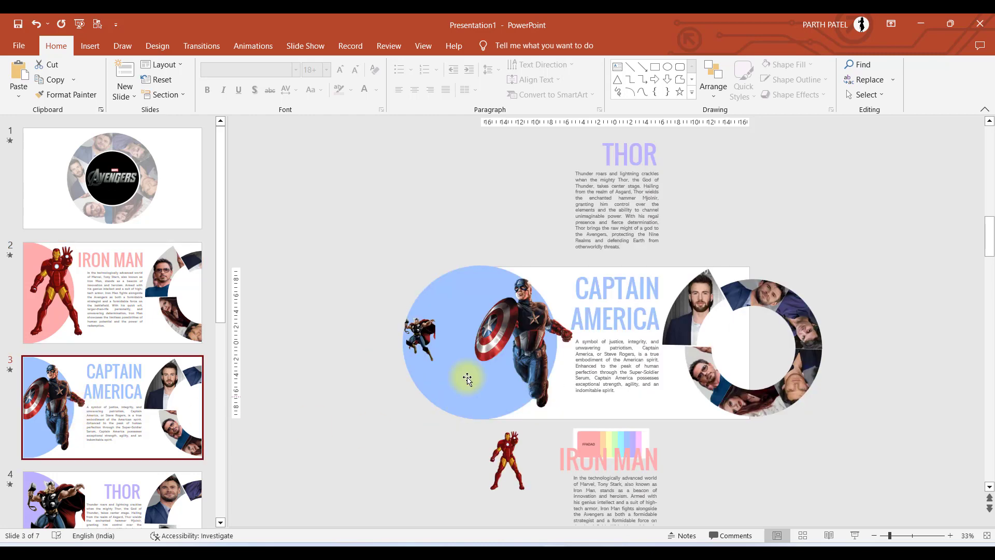
pyautogui.moveTo(543, 335)
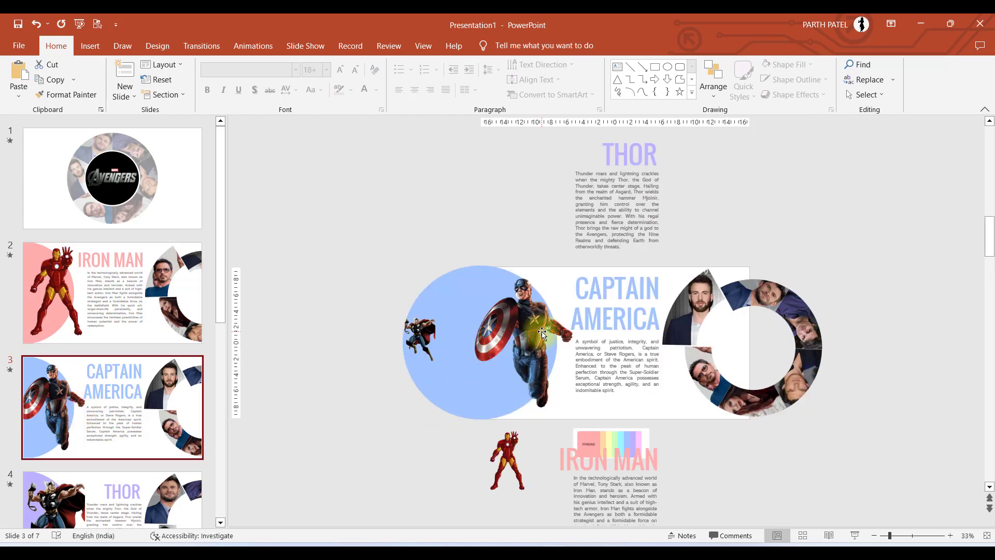
pyautogui.click(418, 326)
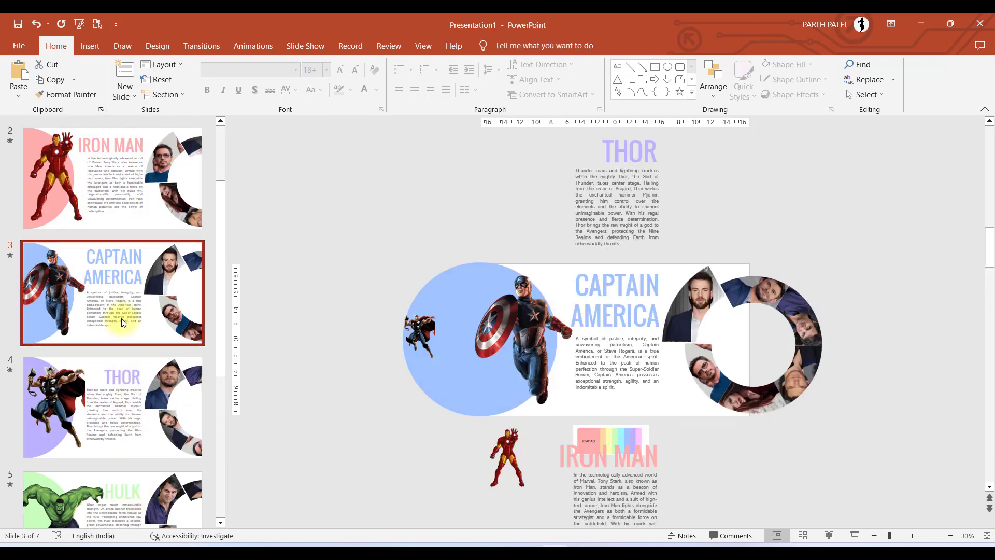
pyautogui.click(507, 457)
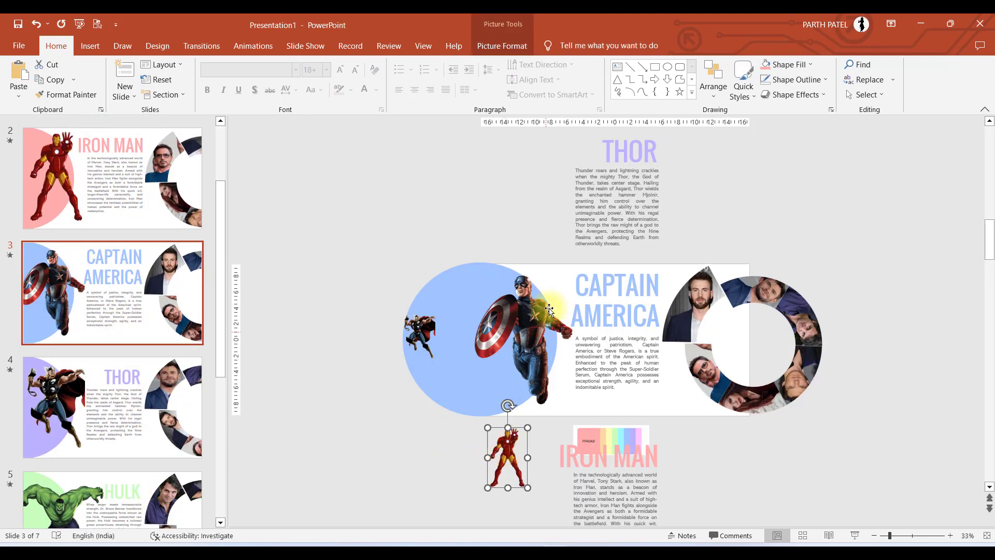
pyautogui.click(112, 177)
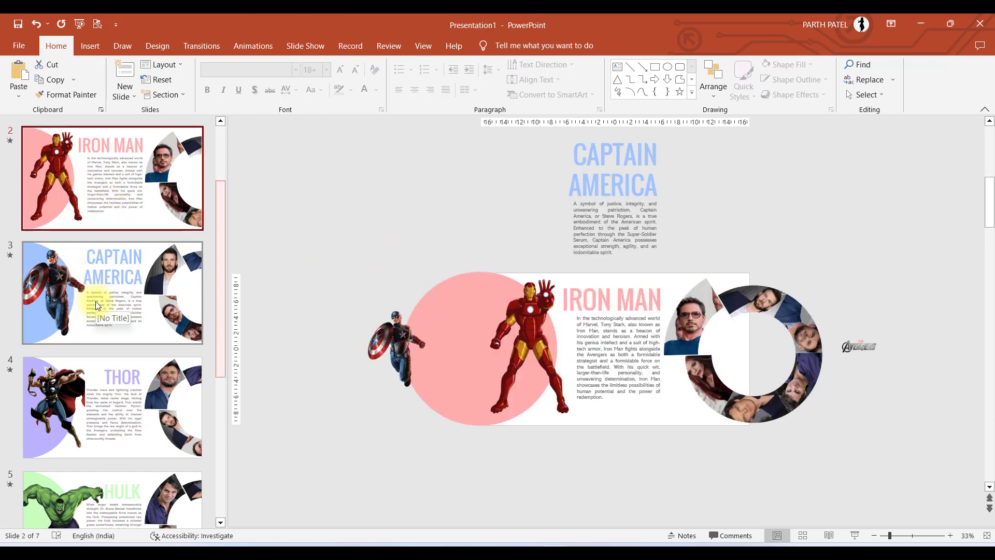
pyautogui.click(112, 292)
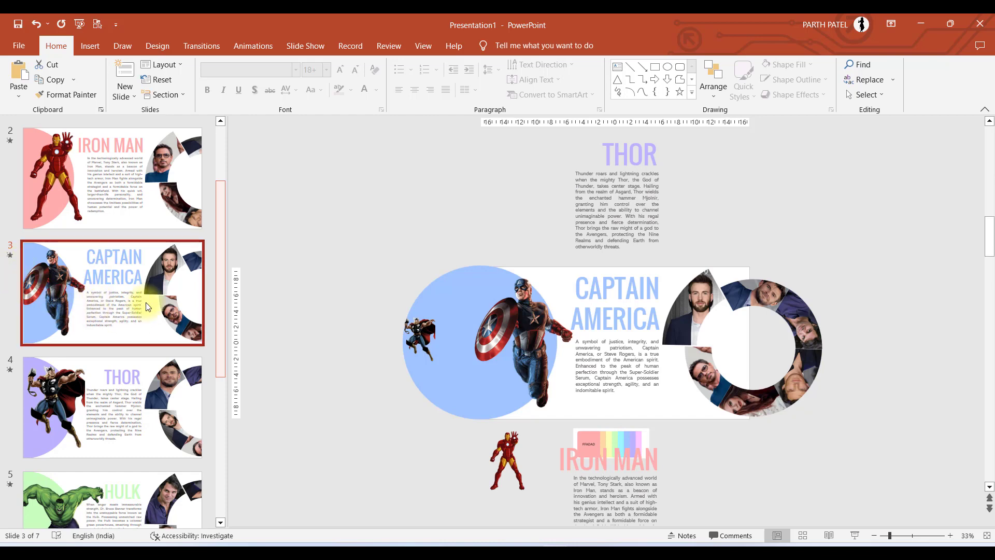
pyautogui.click(628, 154)
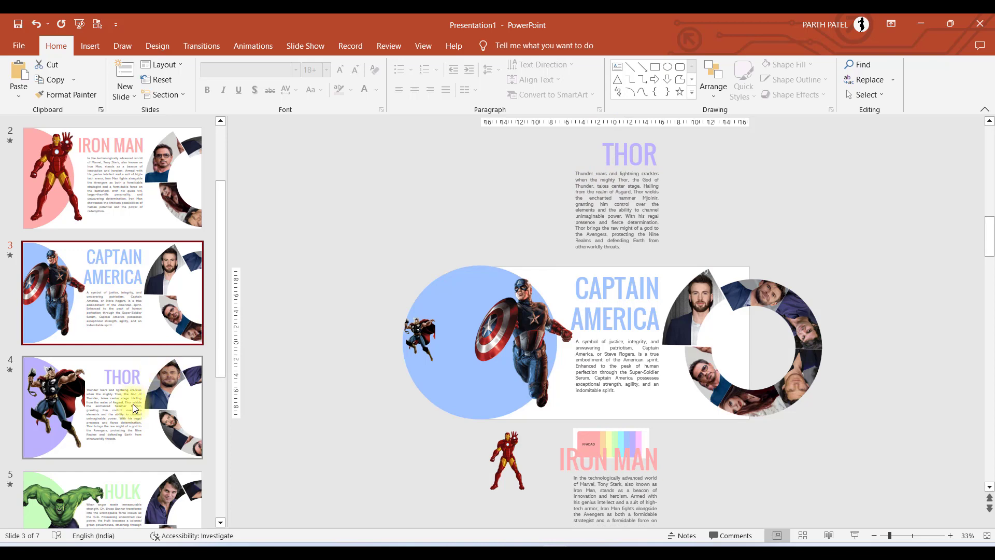
pyautogui.moveTo(186, 406)
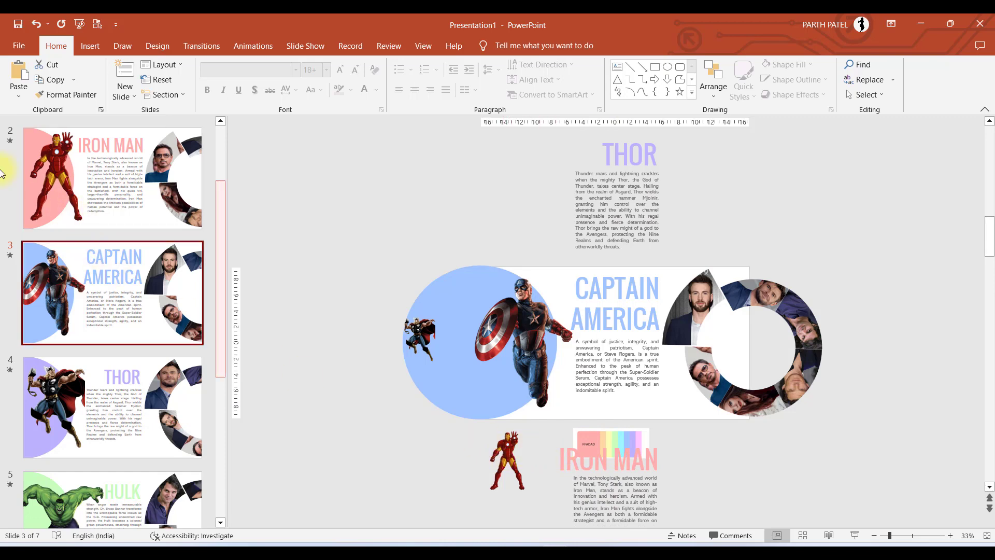
pyautogui.moveTo(75, 174)
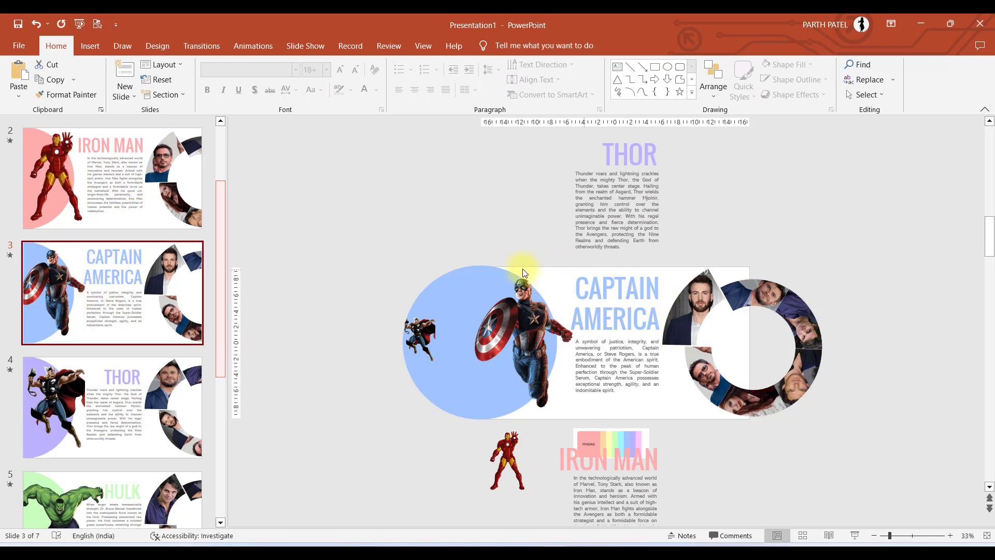
pyautogui.moveTo(117, 180)
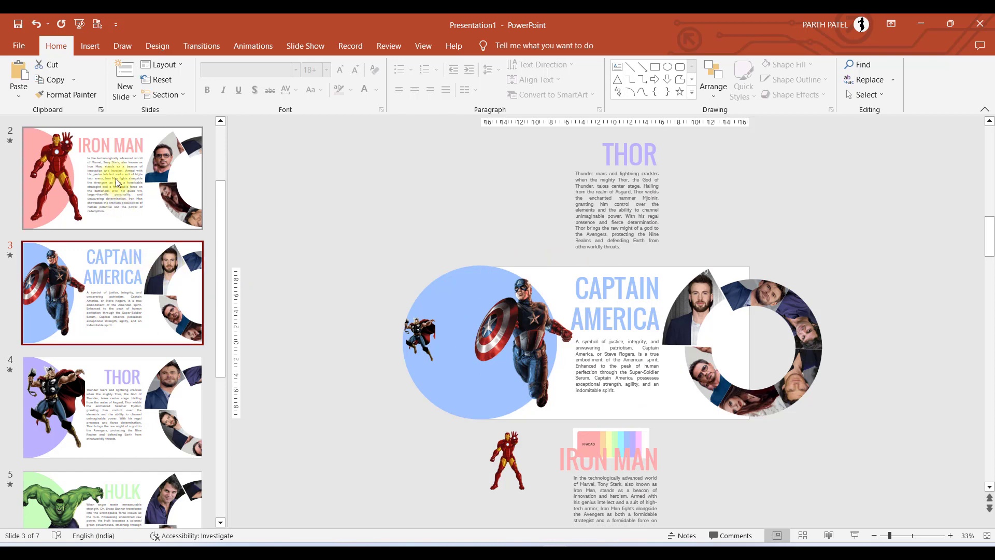
pyautogui.moveTo(104, 255)
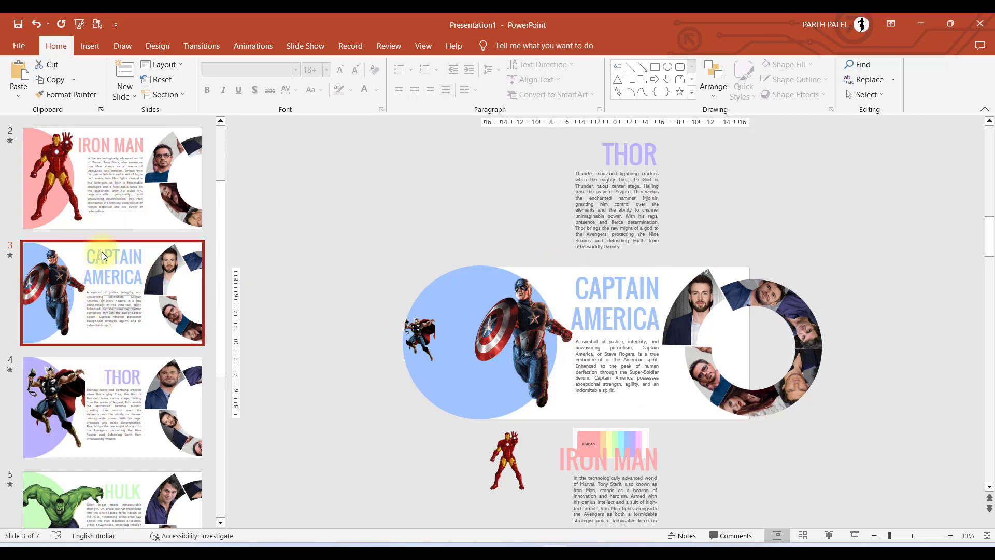
pyautogui.scroll(-3)
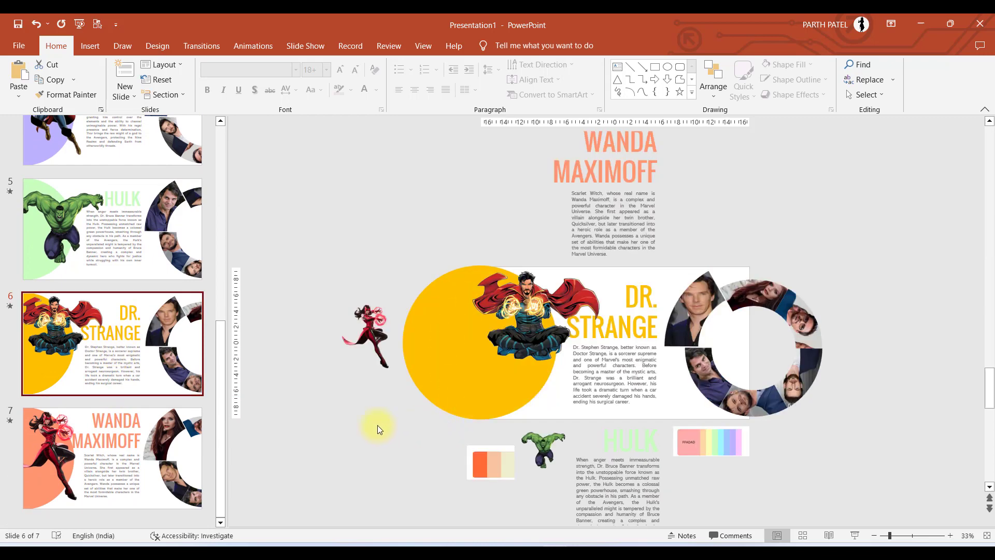
pyautogui.click(112, 293)
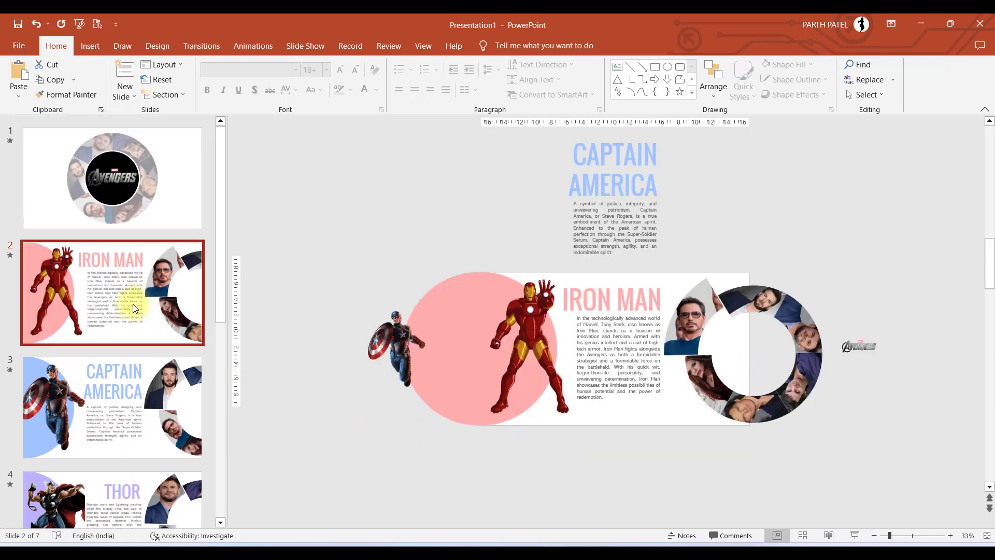
# Apply the Morph transition to all seven slides and go back to the title slide.
pyautogui.click(201, 44)
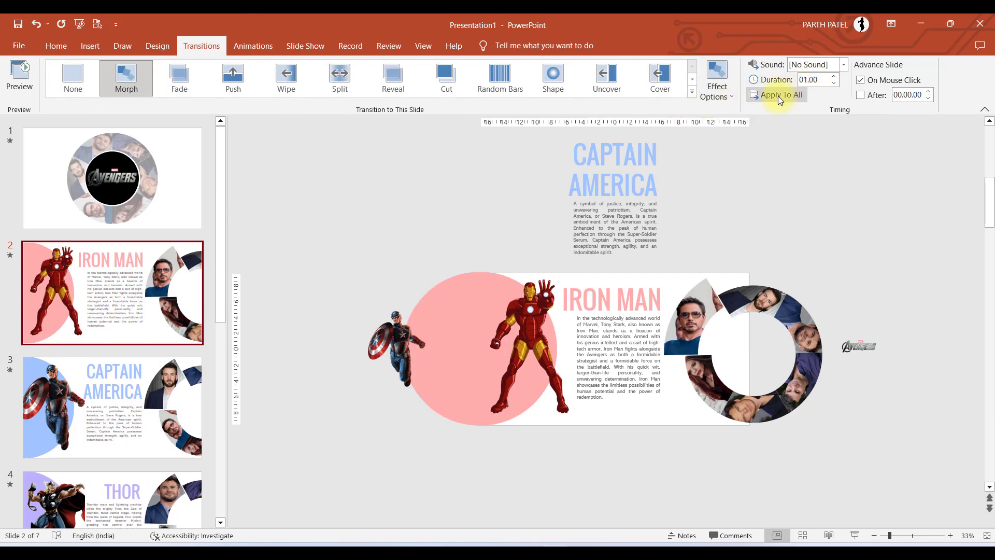
pyautogui.moveTo(676, 116)
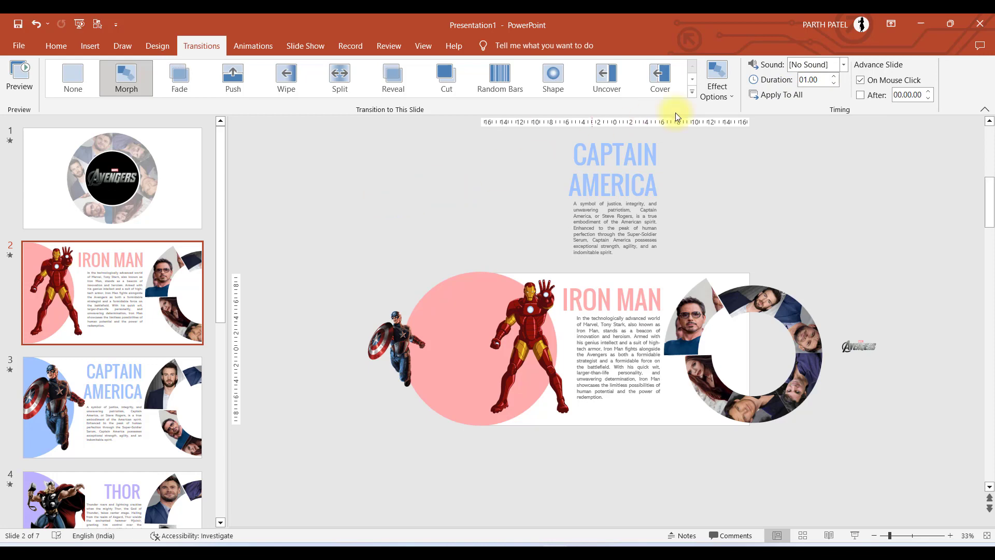
pyautogui.moveTo(753, 64)
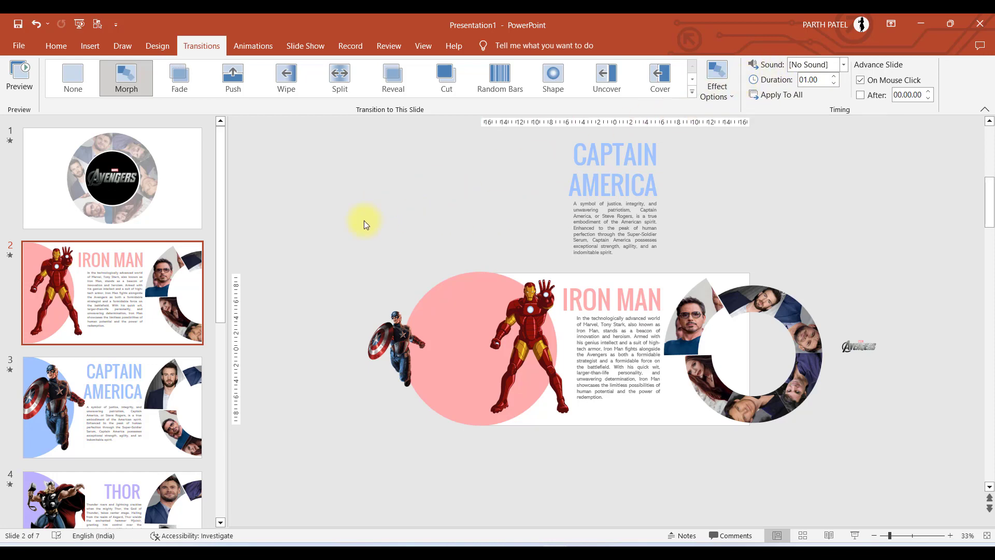
pyautogui.click(112, 177)
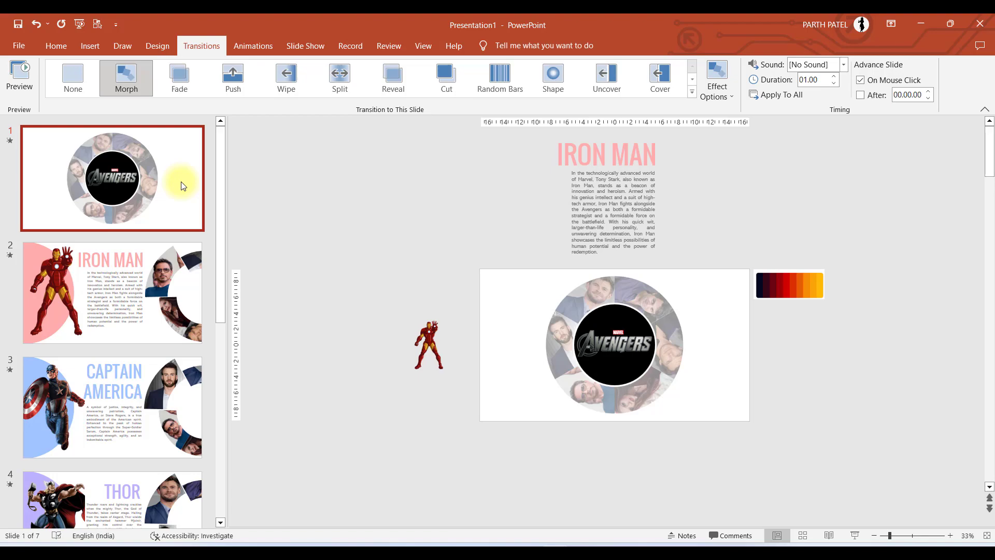